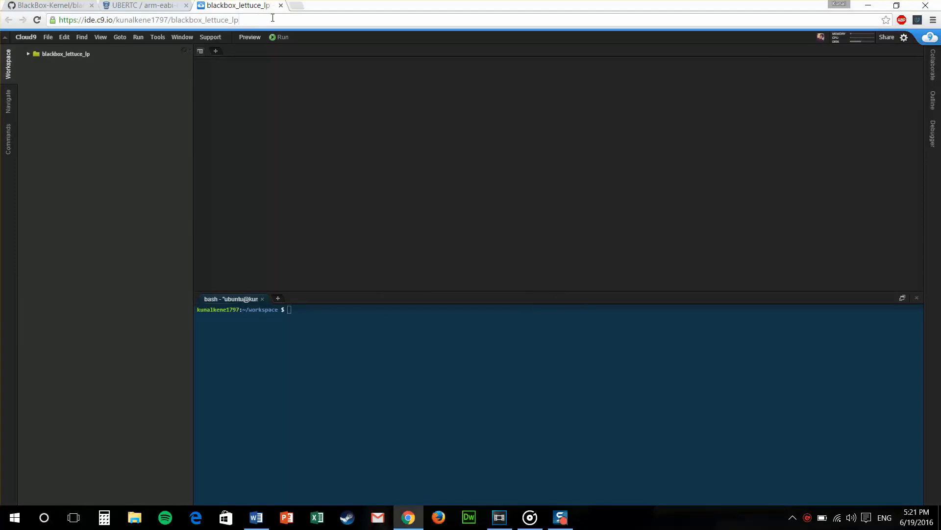
Check the tutorial notes, then run sudo apt-get install -y build-essential libncurses5-dev bzip2.
left_click(147, 19)
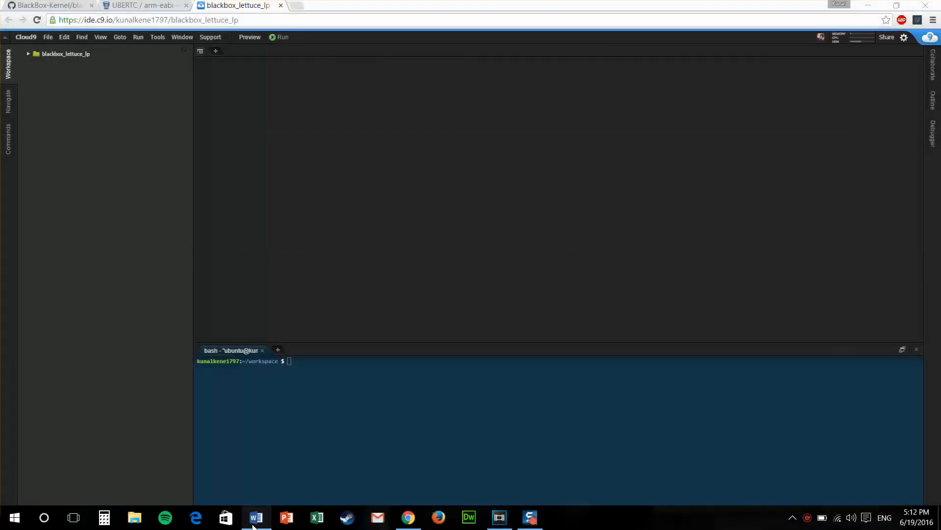
left_click(256, 517)
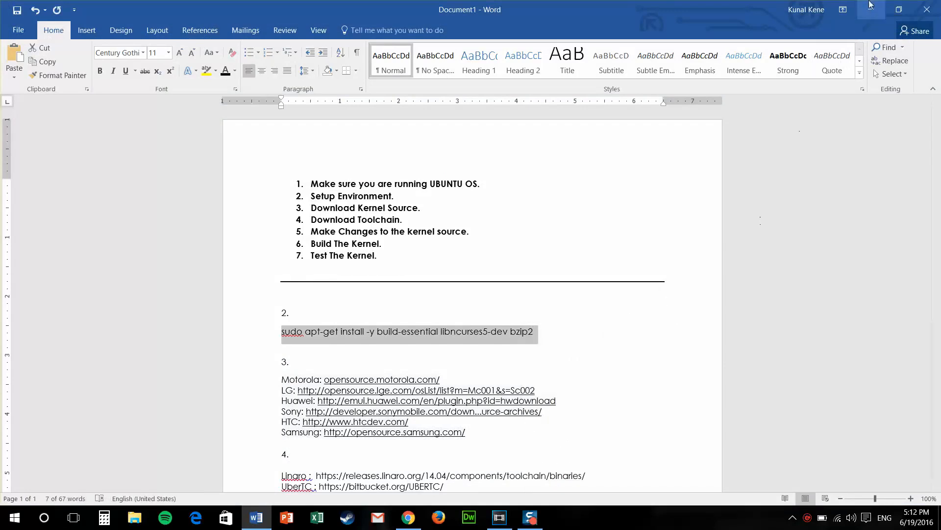
left_click(407, 516)
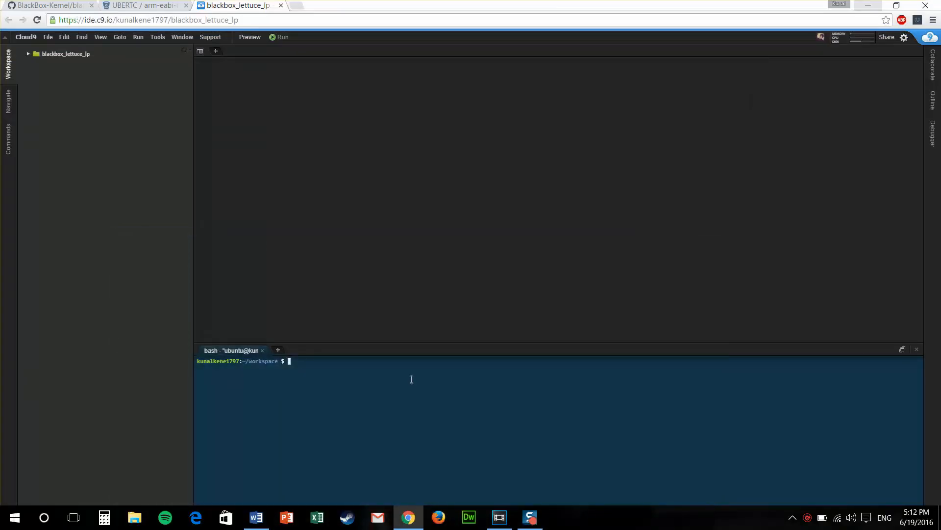
type("sudo apt-get install -y build-essential libncurses5-dev bzip2")
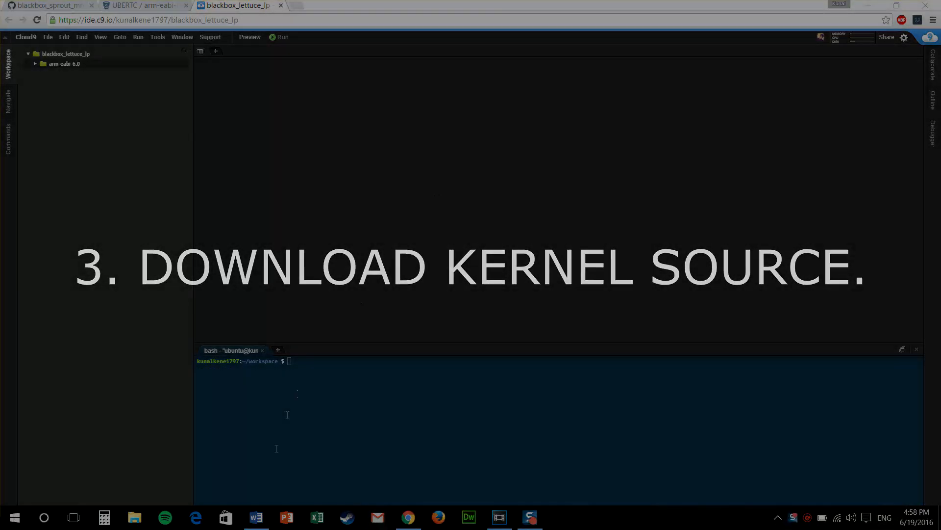
left_click(255, 516)
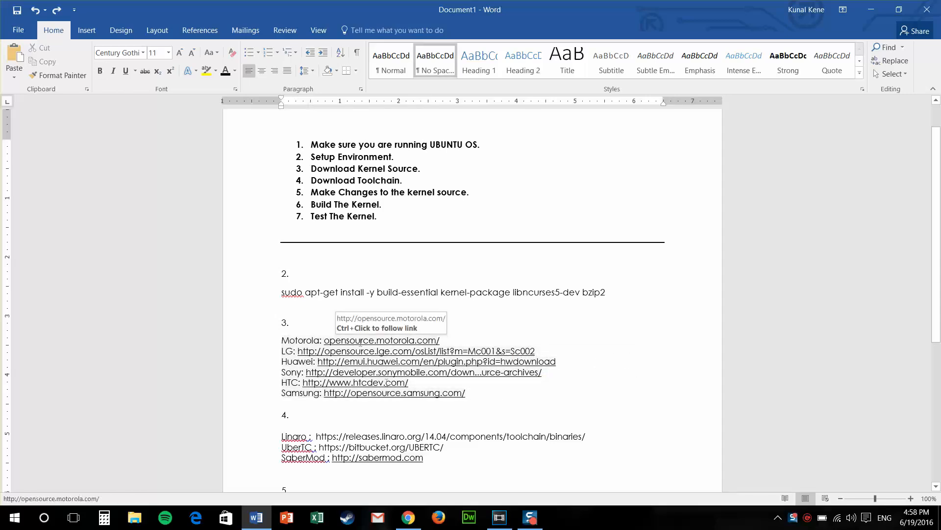
left_click(407, 516)
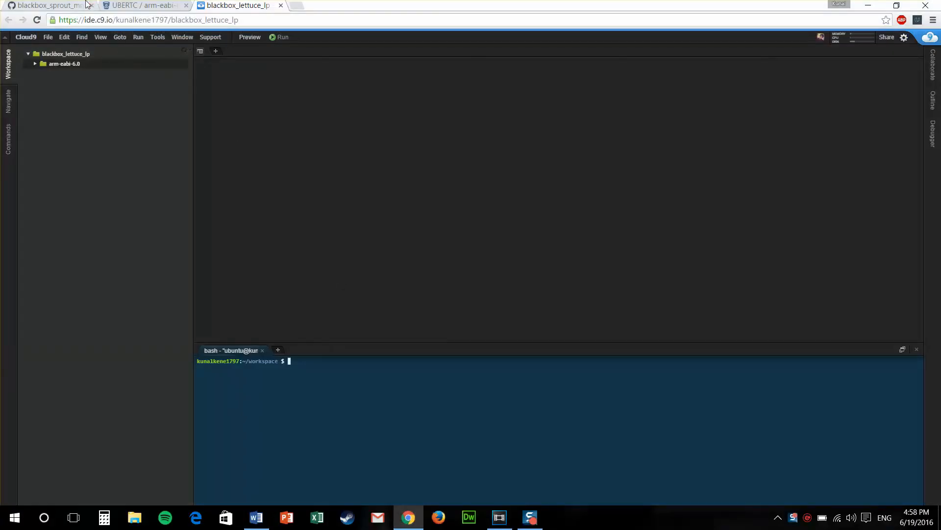
Copy the blackbox_sprout_mm repository URL from its GitHub main page.
left_click(45, 5)
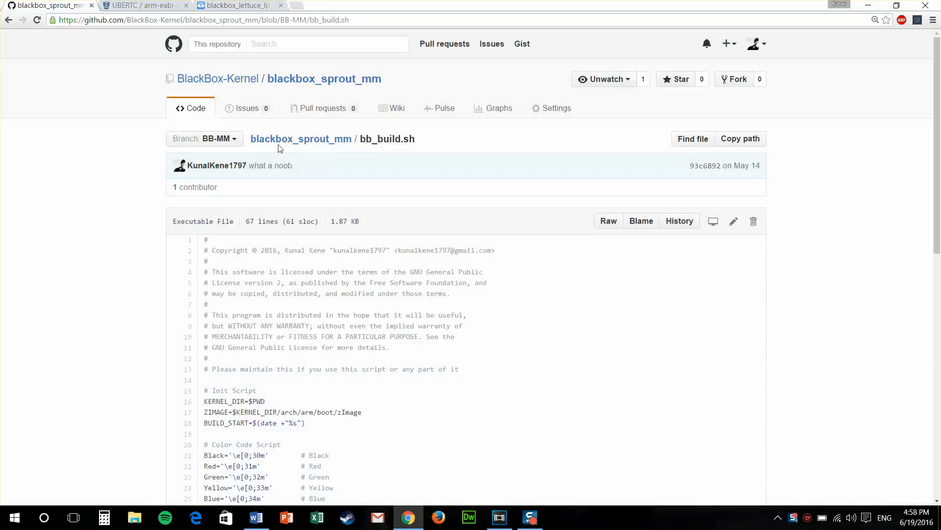
left_click(37, 19)
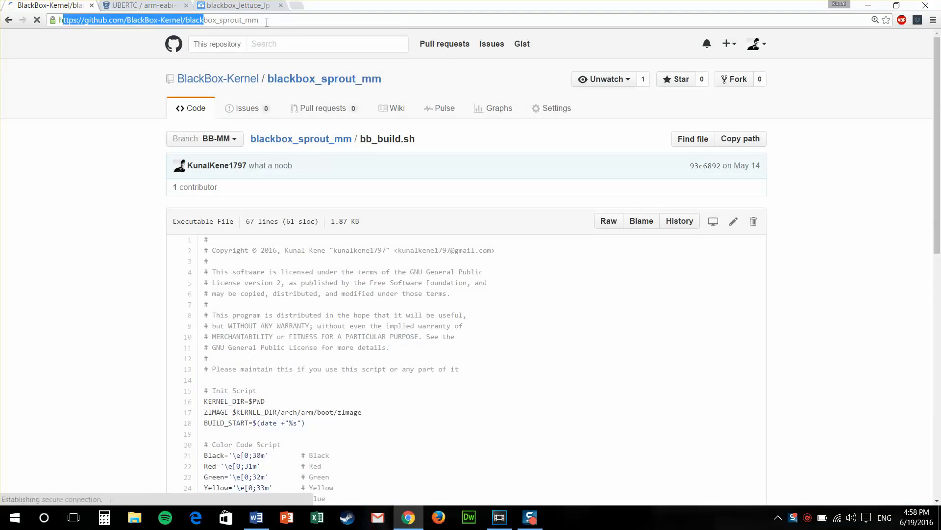
left_click(324, 78)
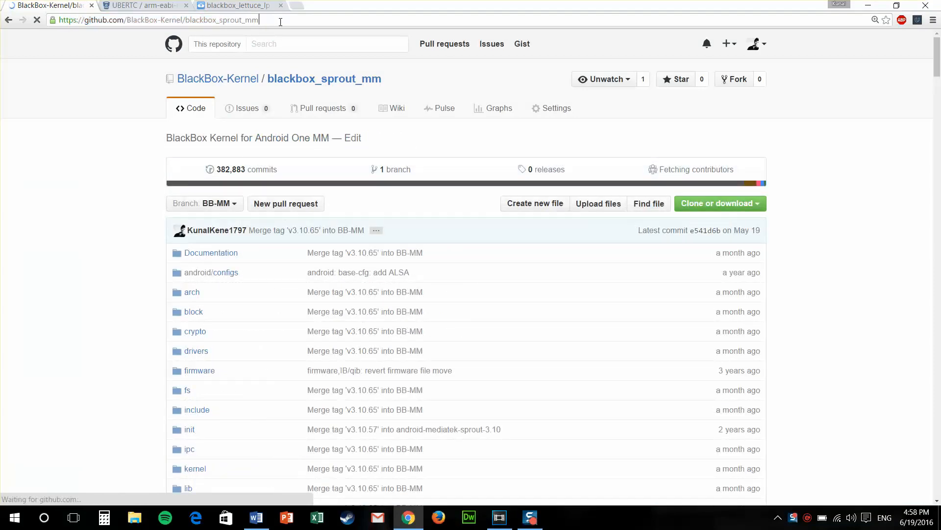
right_click(159, 20)
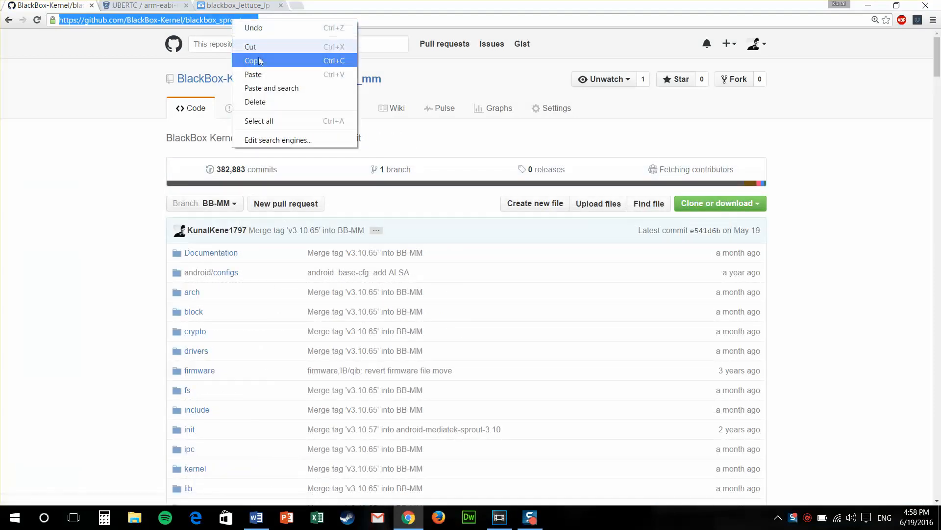
left_click(235, 6)
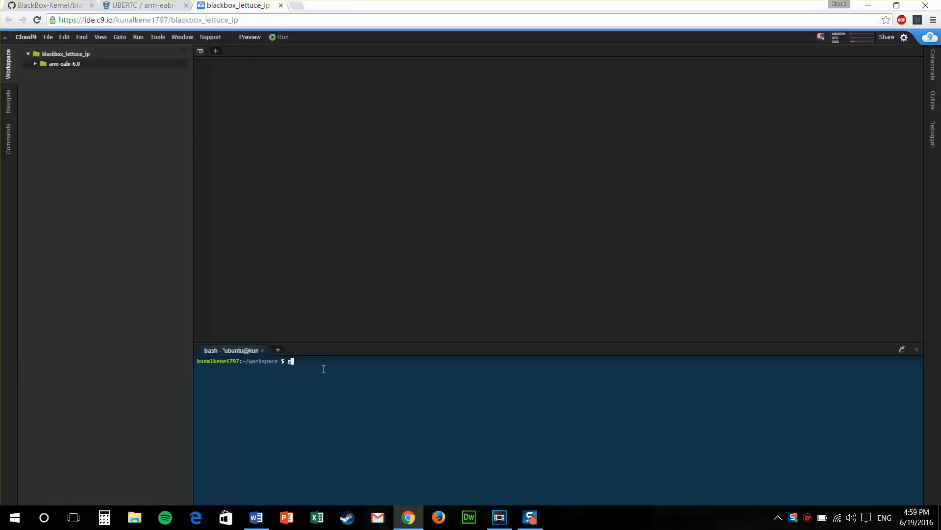
Git clone the blackbox_sprout_mm .git URL and expand the cloned folder in the Workspace tree.
type("git clone https://github.com/BlackBox-Kernel/blackbox_sprout_m")
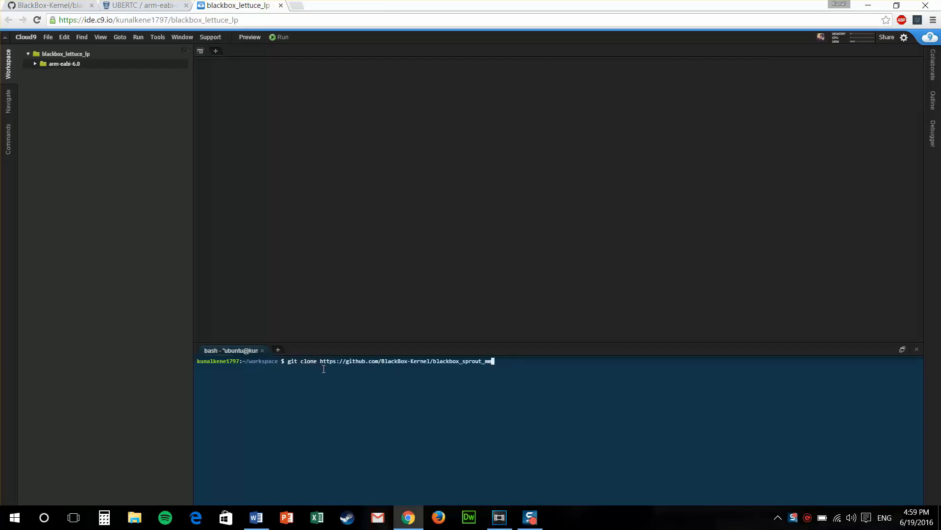
type("m.g")
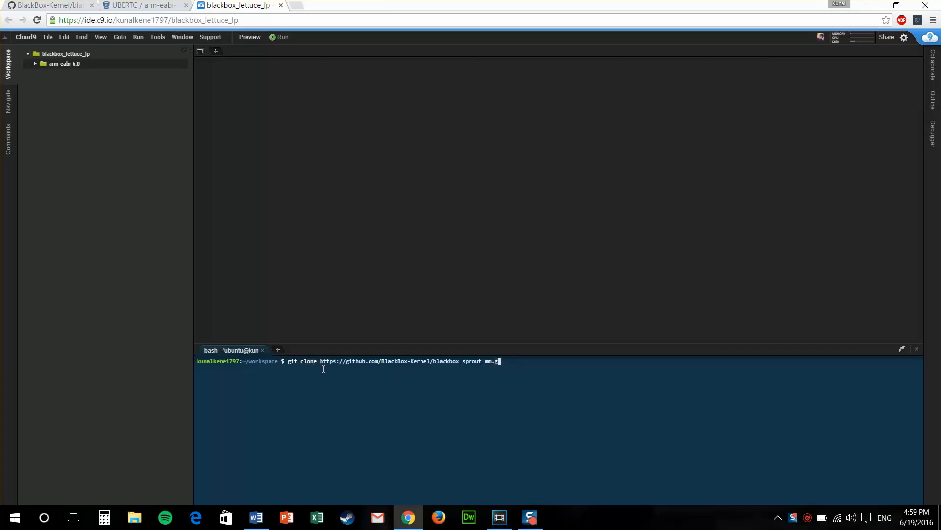
type("it")
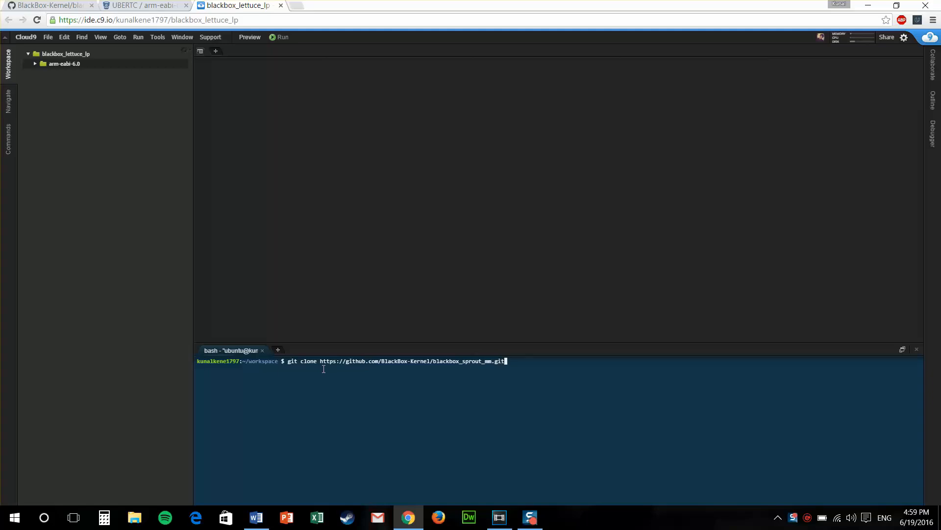
key("Return")
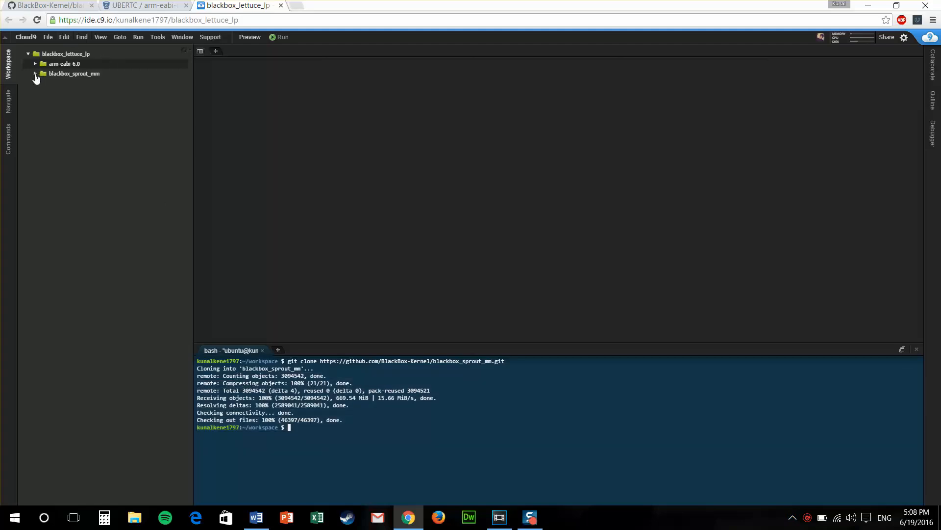
left_click(64, 64)
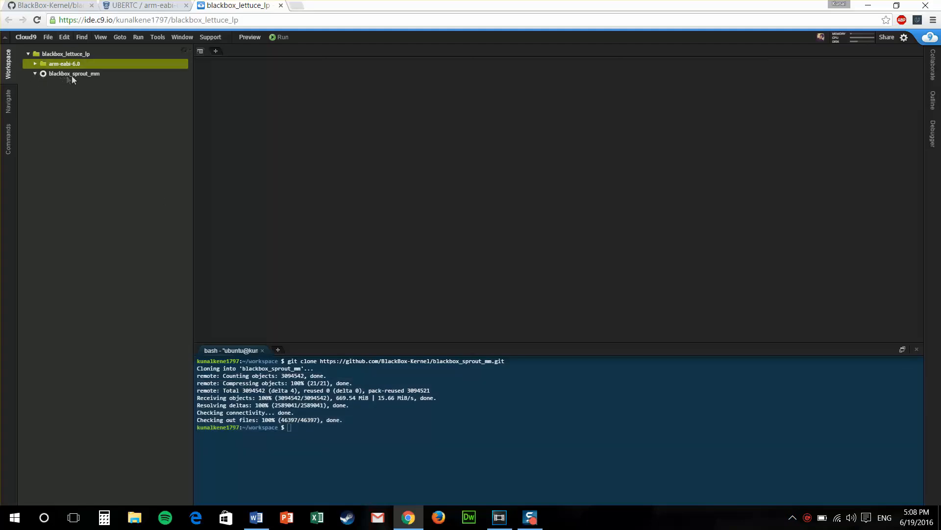
left_click(74, 73)
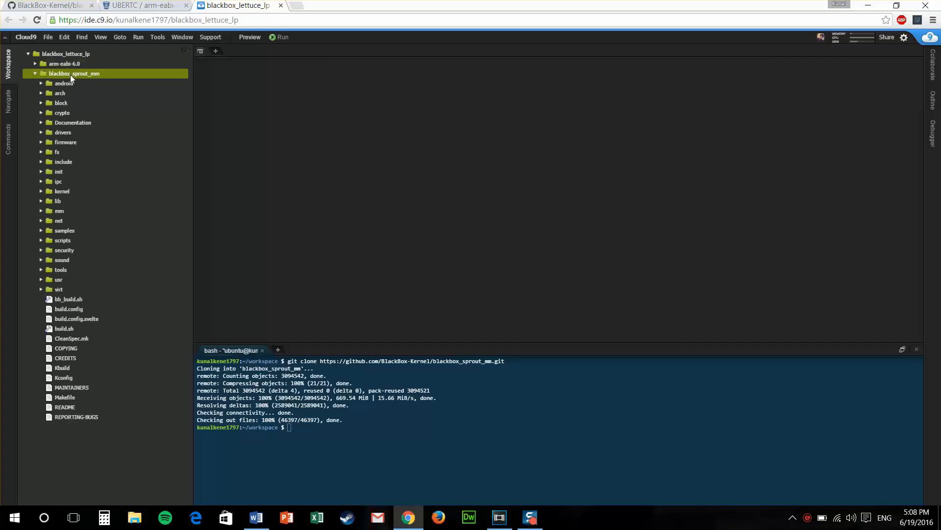
mouse_move(498, 516)
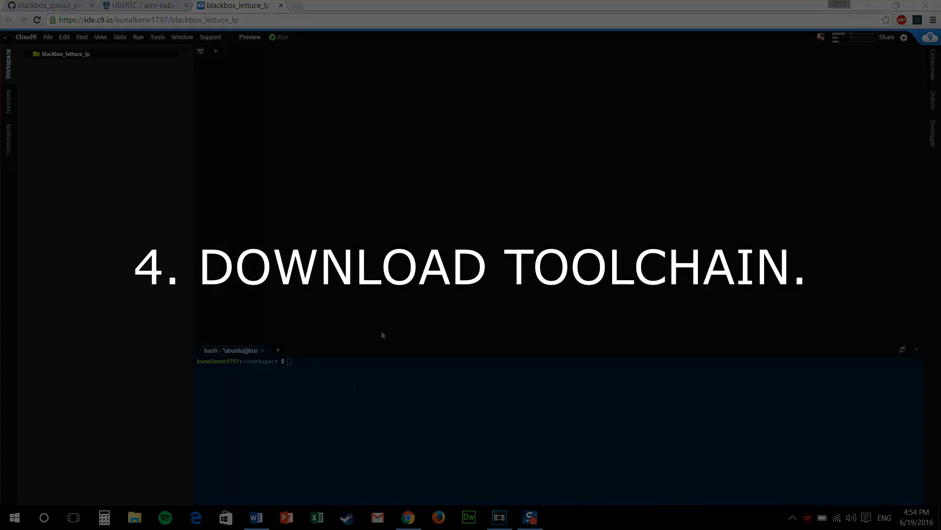
Check the toolchain links in the notes, then copy the UBERTC arm-eabi-6.0 clone command from Bitbucket.
left_click(254, 517)
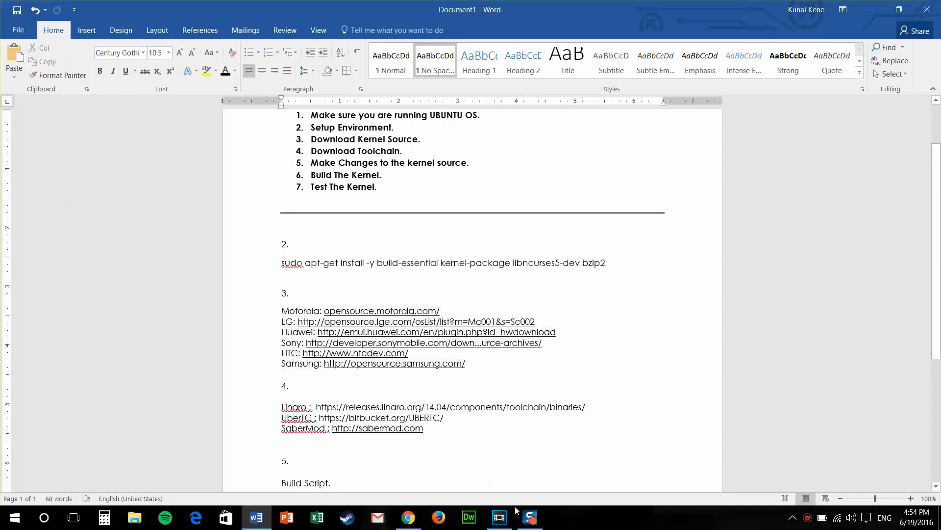
left_click(408, 517)
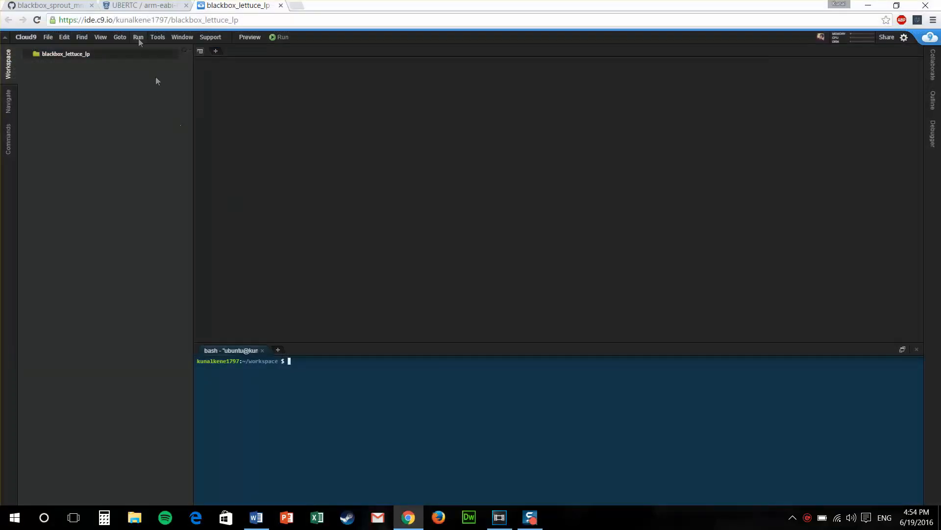
left_click(142, 6)
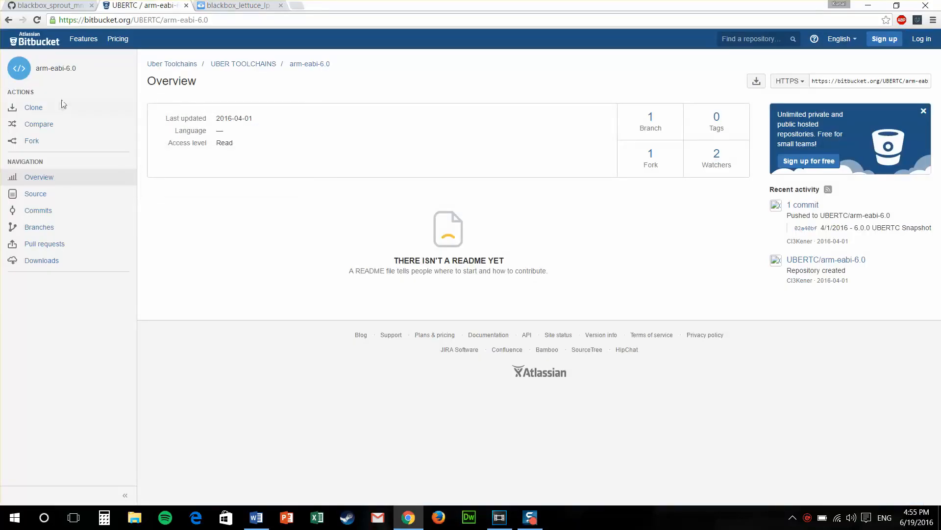
right_click(249, 111)
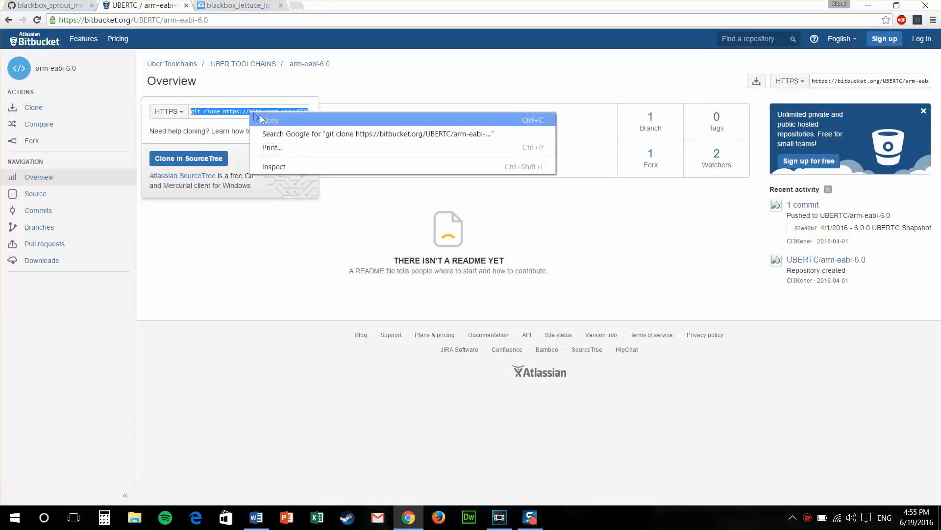
left_click(235, 5)
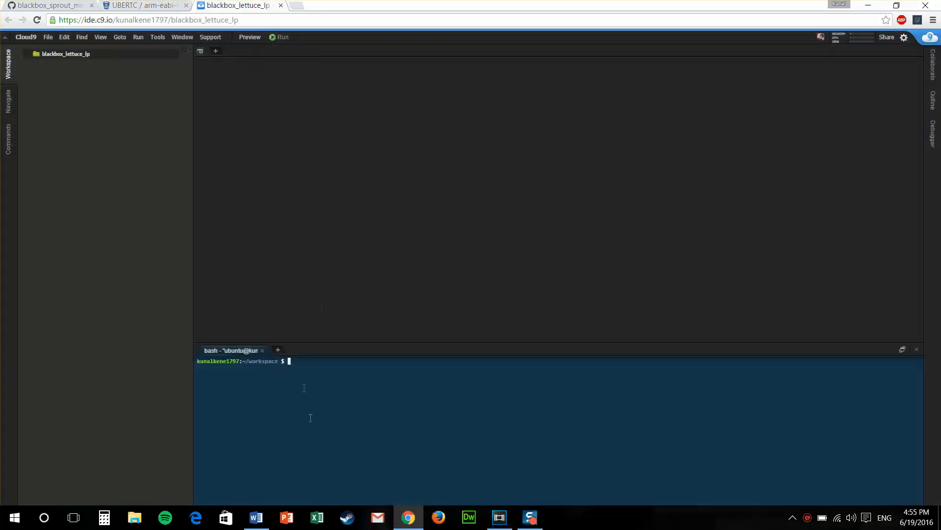
type("git clone https://bitbucket.org/UBERTC/arm-eabi-6.0.git")
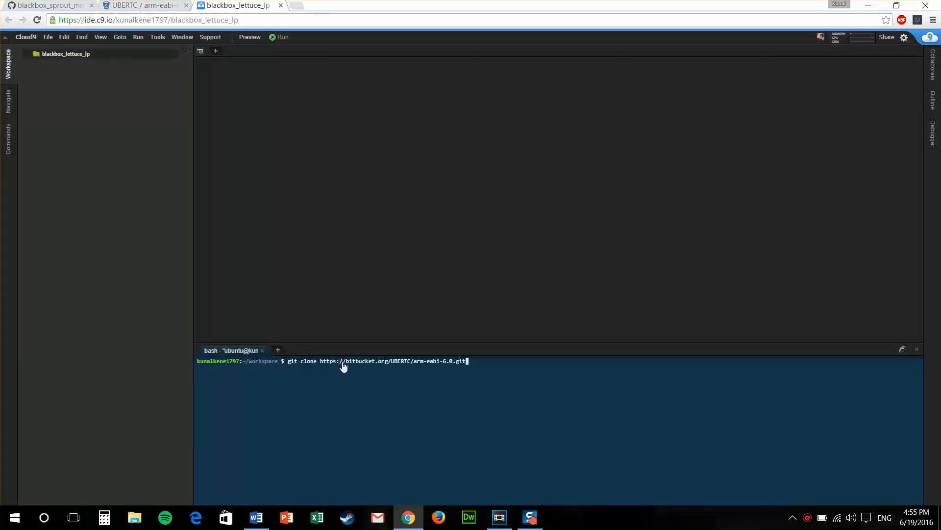
key("Return")
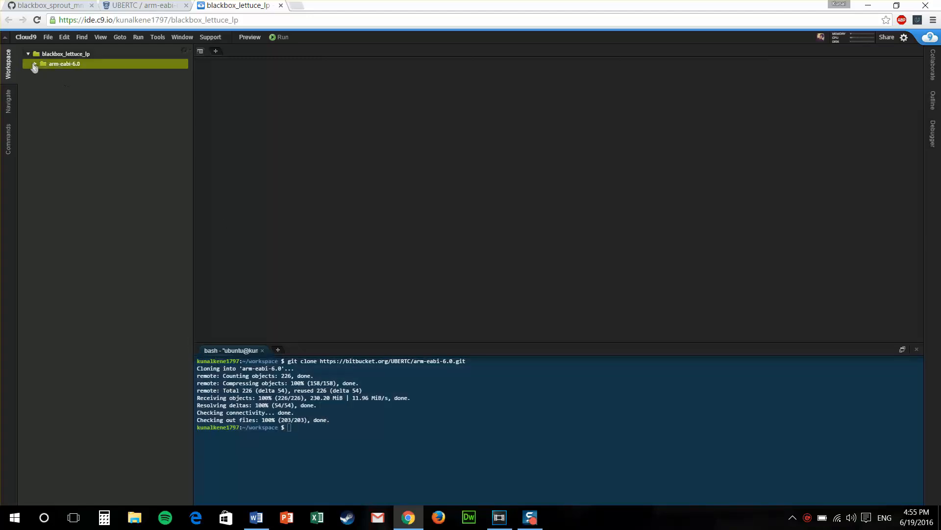
left_click(34, 64)
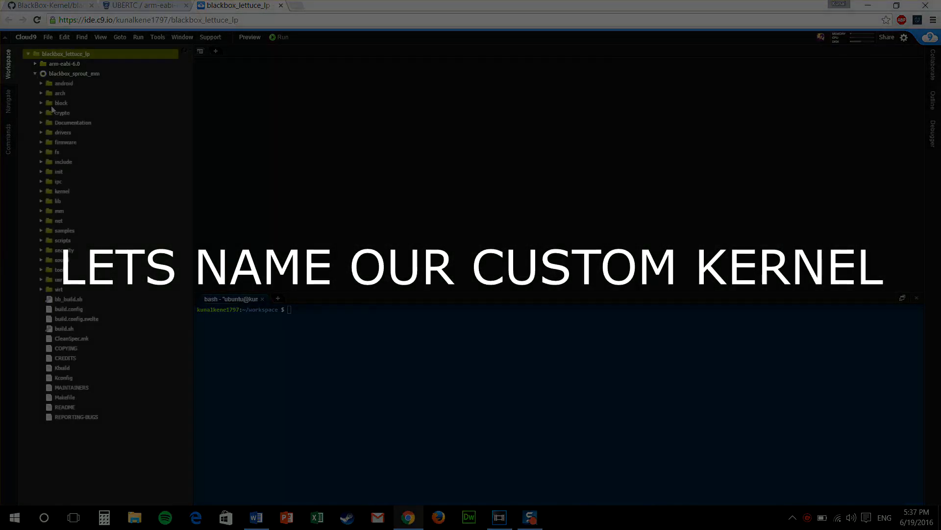
Expand arch > arm > configs and open cyanogenmod_sprout_defconfig in the editor.
left_click(40, 93)
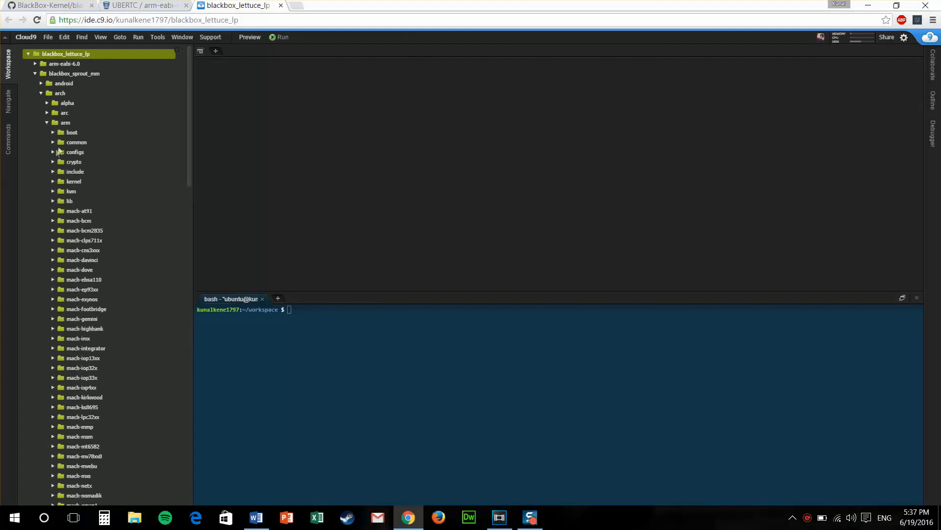
left_click(75, 152)
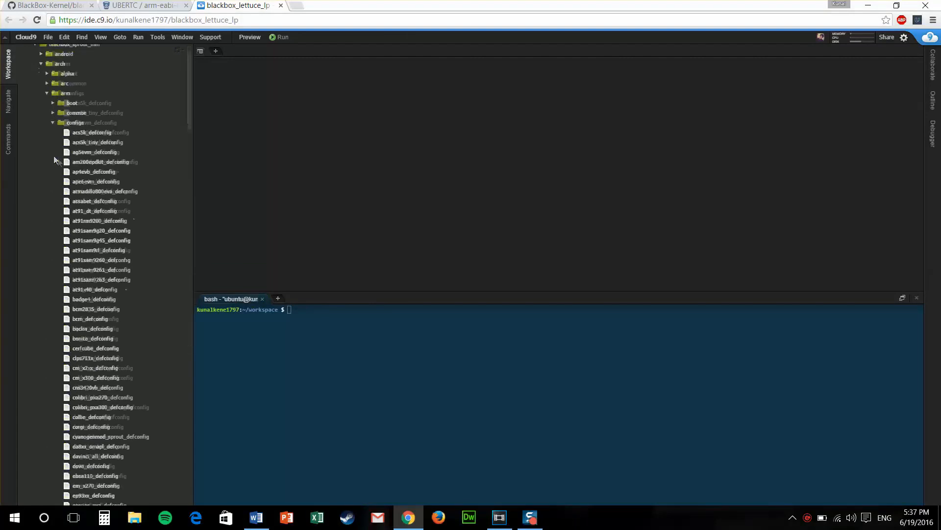
scroll("down", 3)
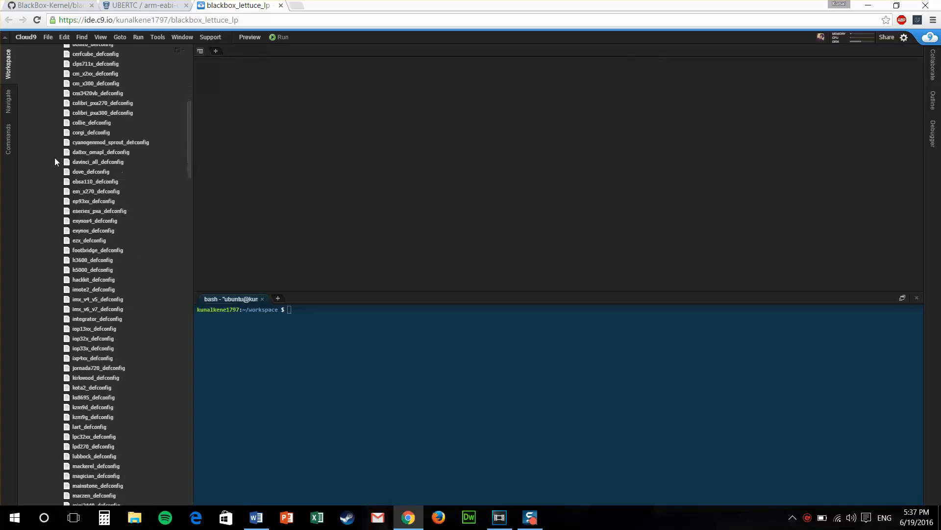
scroll("down", 3)
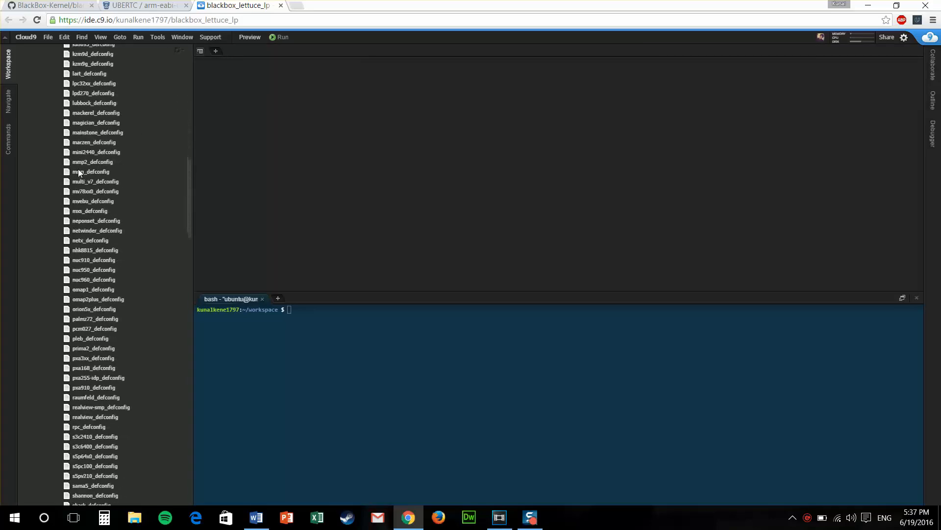
scroll("down", 3)
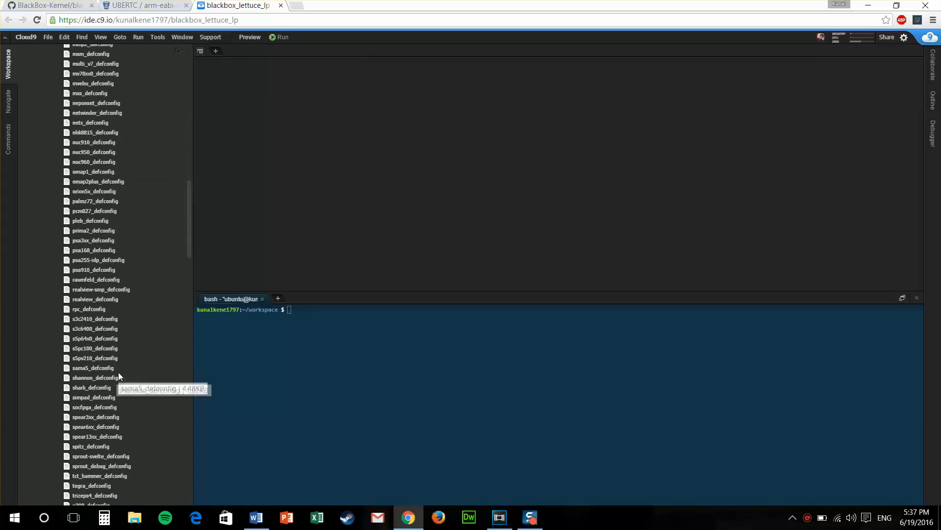
mouse_move(111, 441)
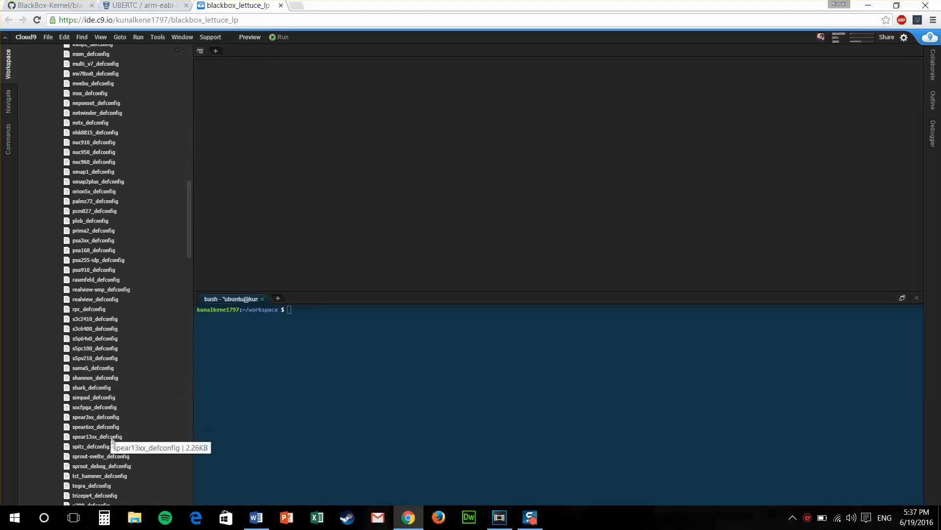
scroll("down", 3)
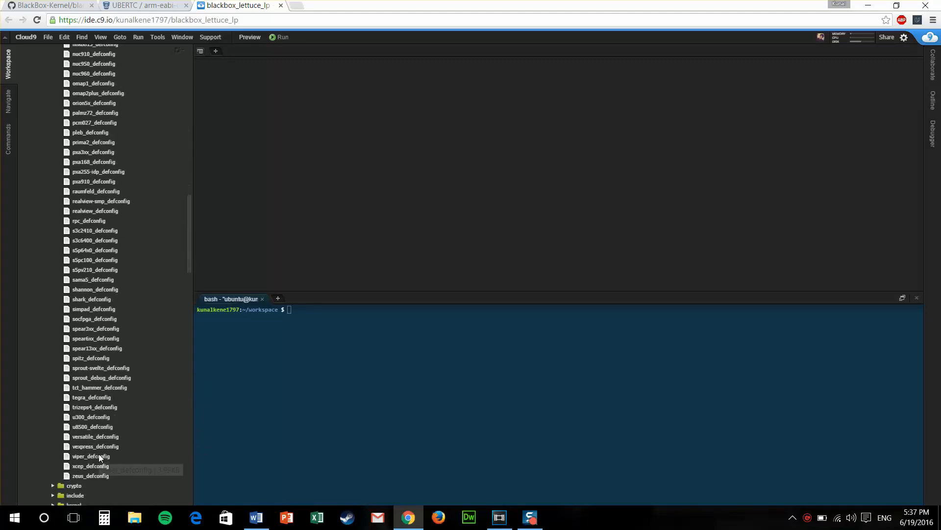
scroll("up", 3)
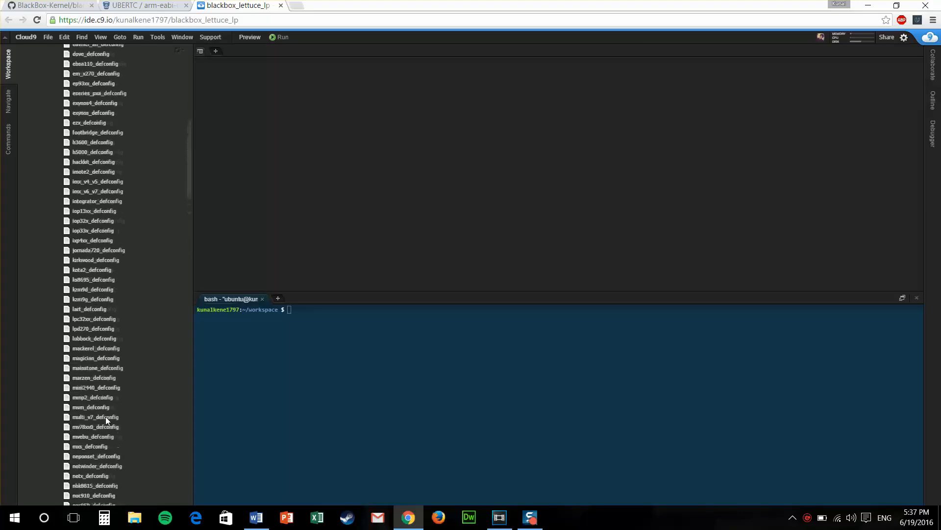
scroll("up", 3)
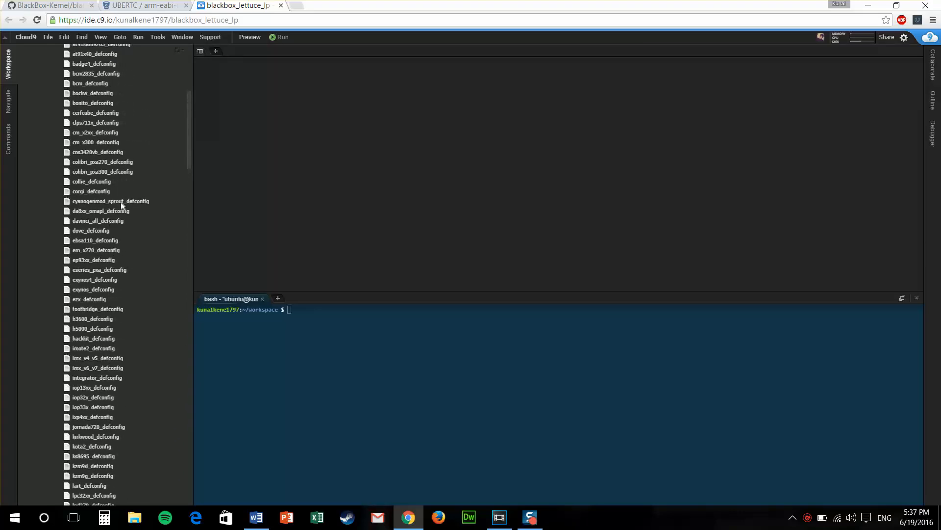
double_click(111, 201)
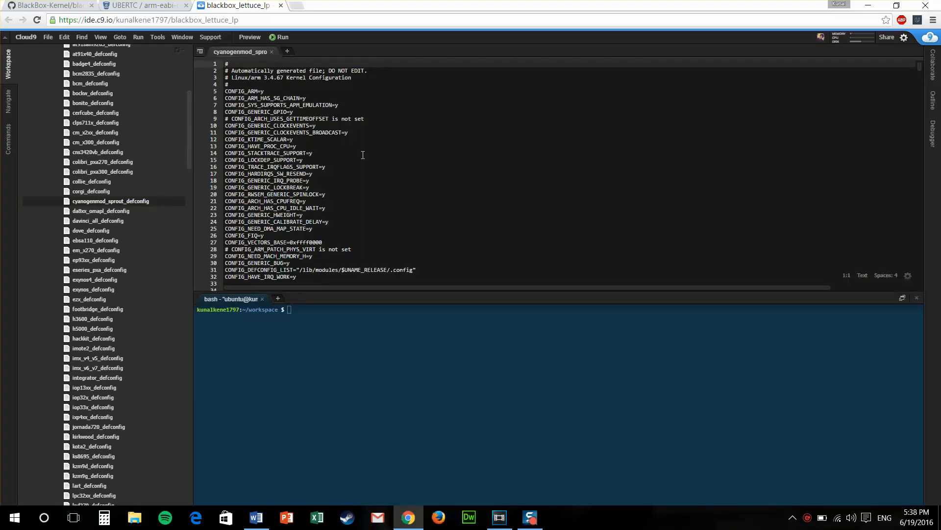
Replace BlackBox-MM-1.0 with -Tutorial-Kernel-1.0 in CONFIG_LOCALVERSION and save the defconfig.
left_click(313, 153)
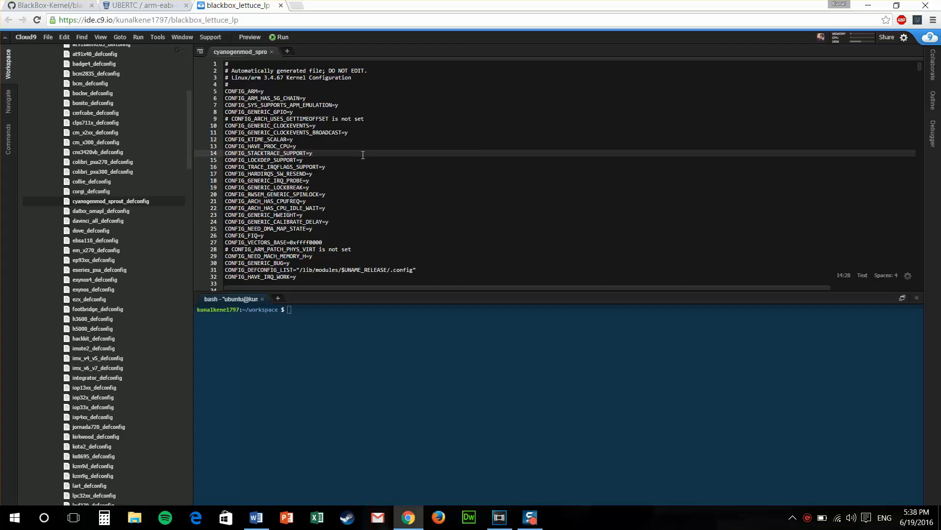
scroll("down", 3)
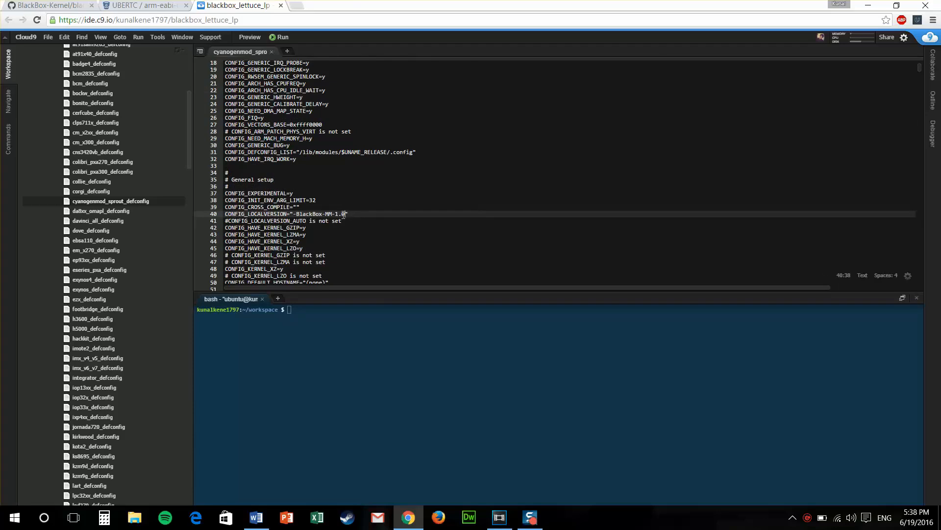
left_click(381, 213)
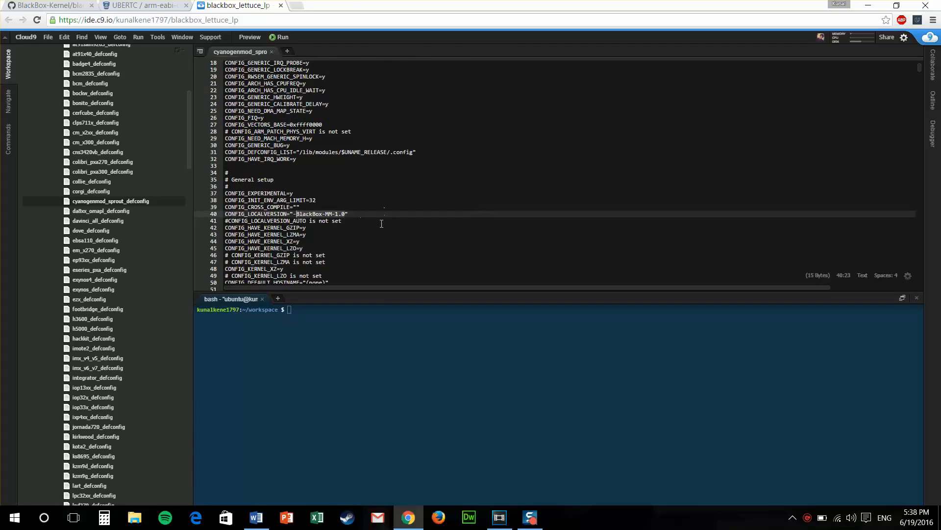
type("-tUTO")
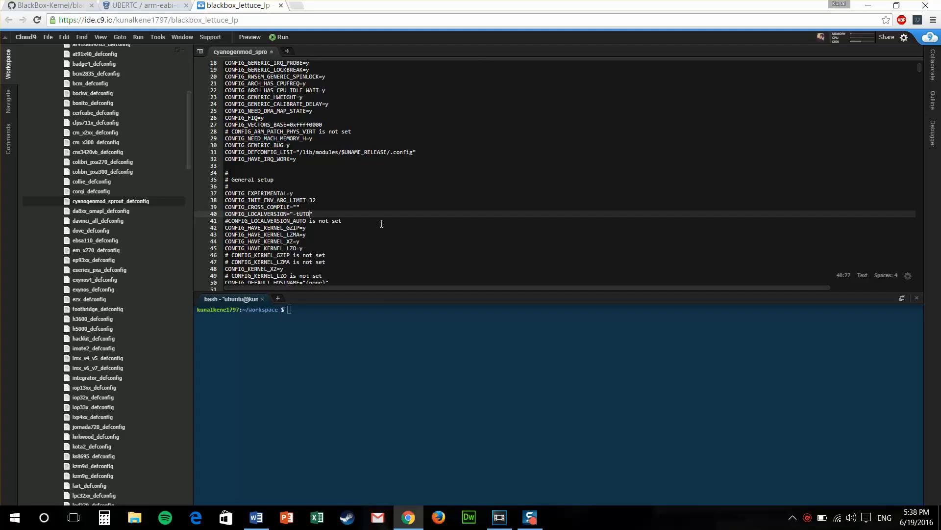
key("BackSpace")
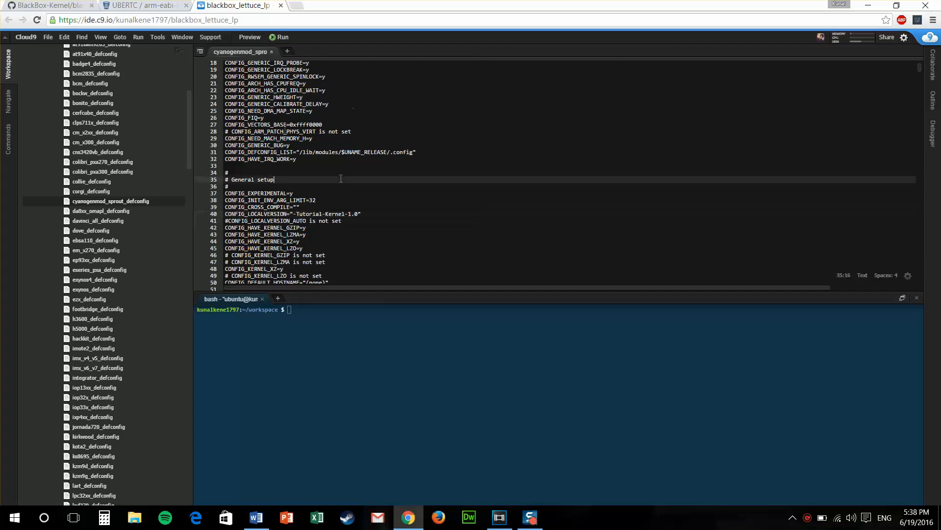
key("ctrl+s")
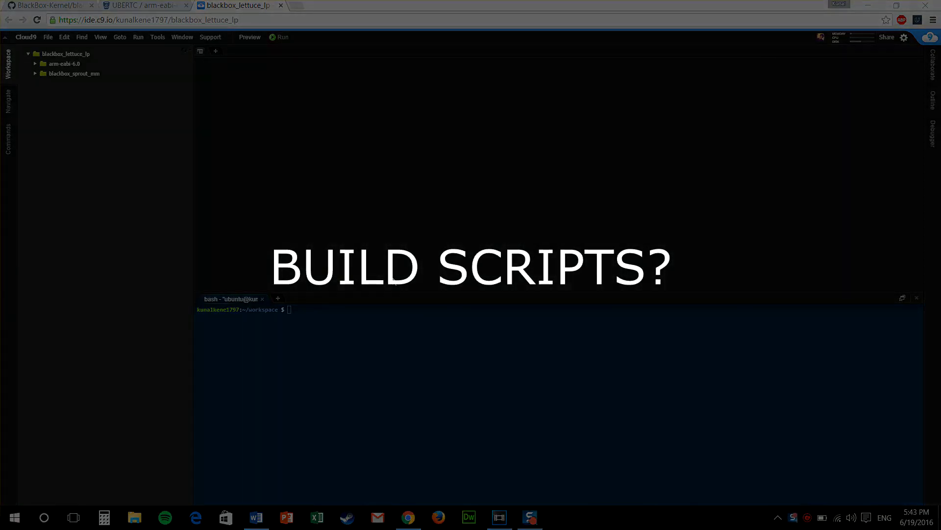
left_click(36, 73)
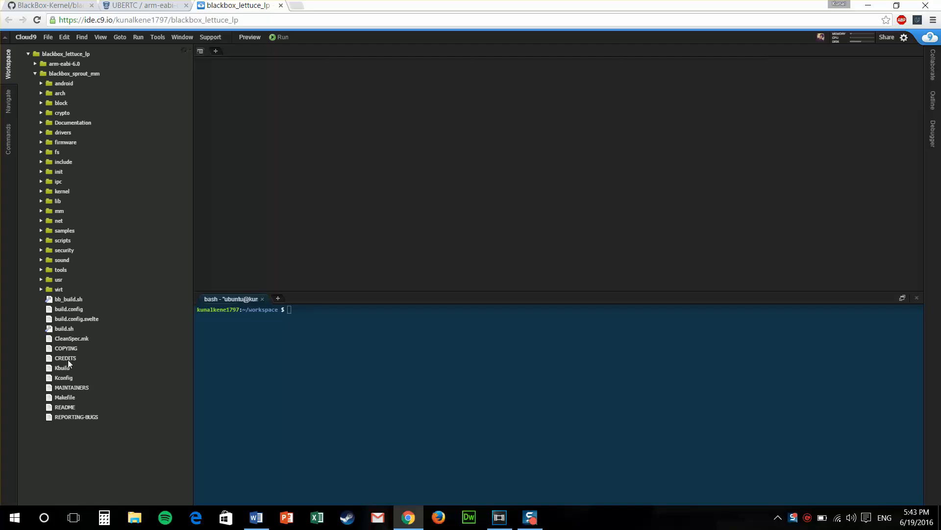
left_click(68, 299)
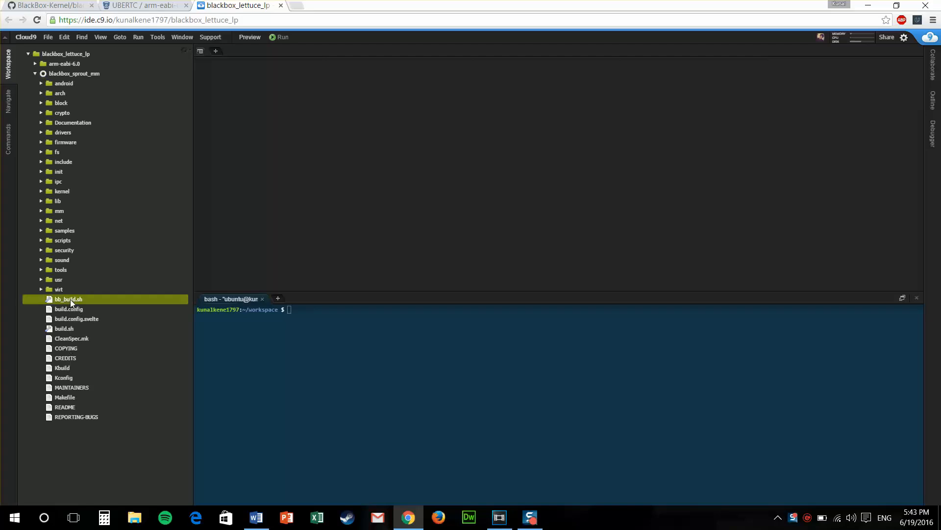
double_click(67, 299)
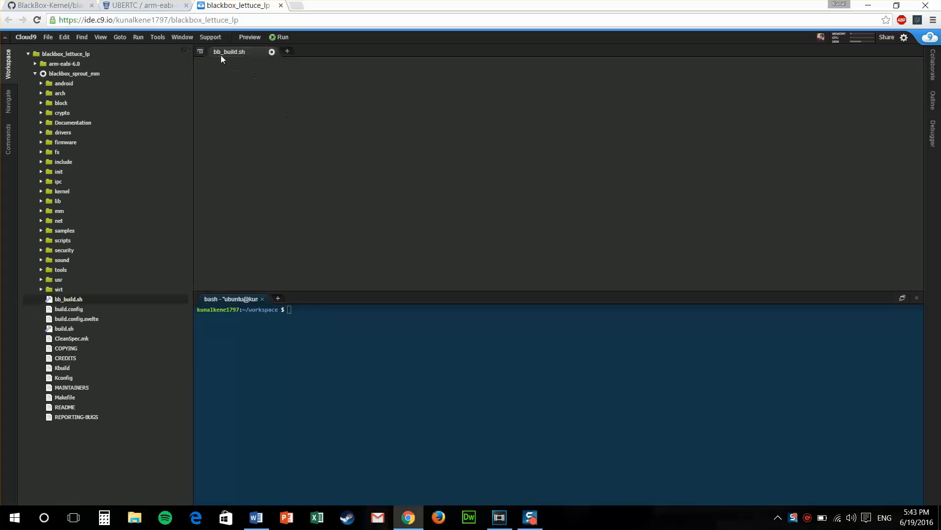
left_click(69, 298)
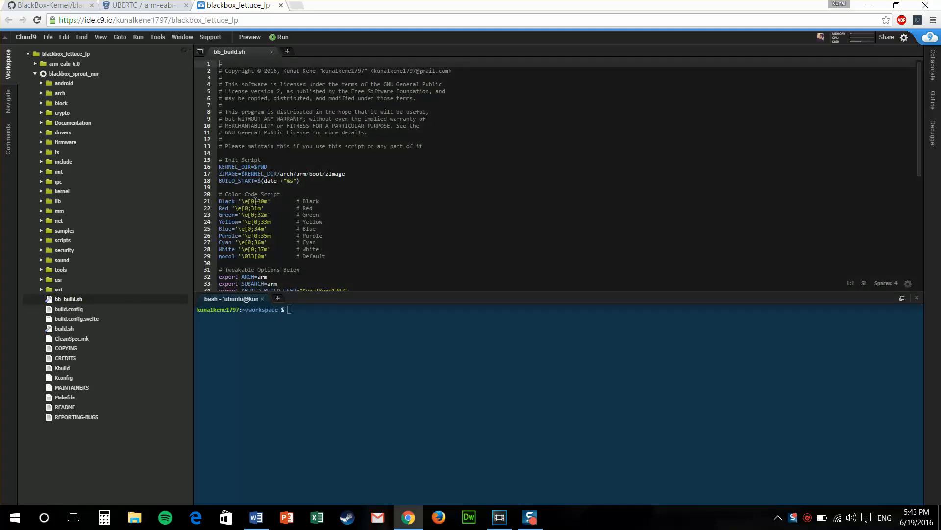
scroll("down", 3)
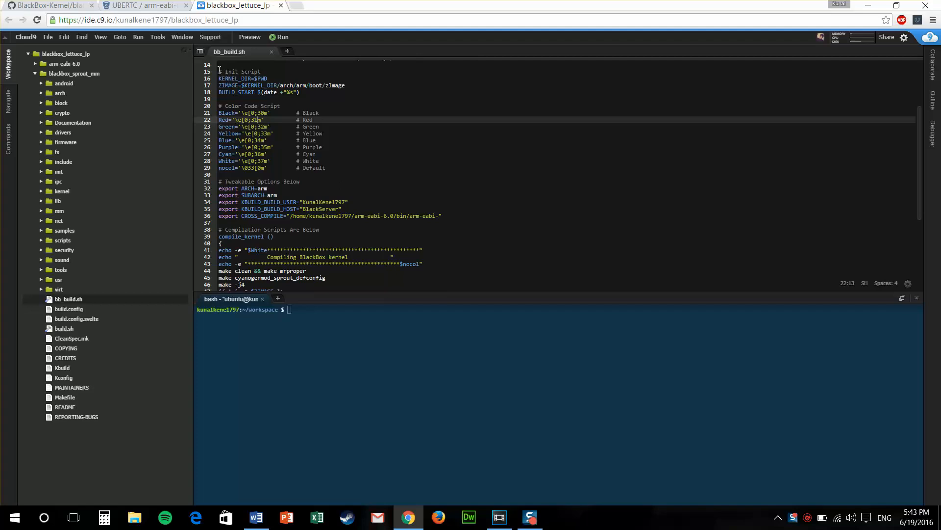
scroll("down", 3)
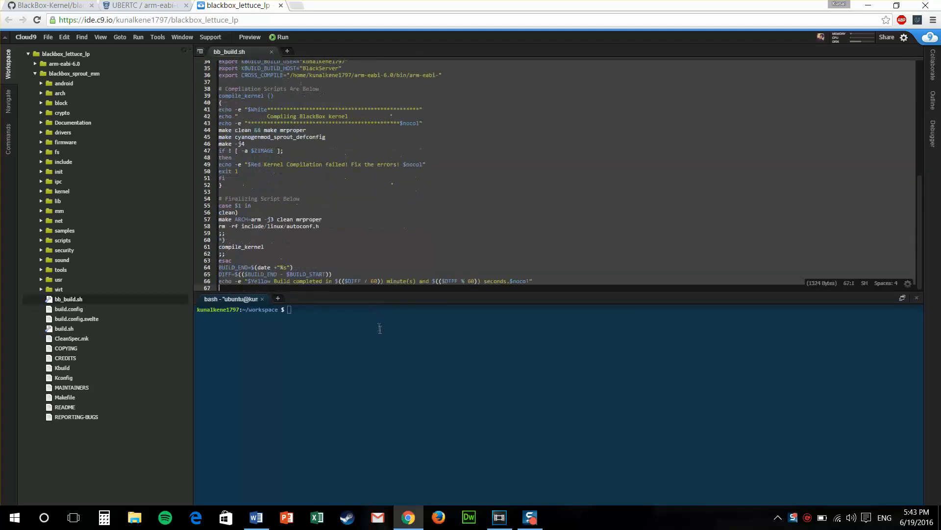
scroll("up", 3)
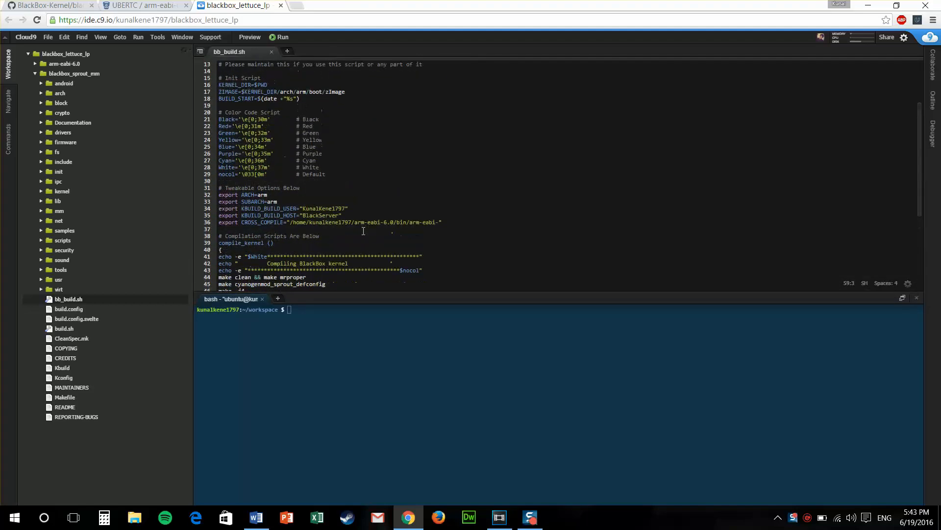
scroll("up", 3)
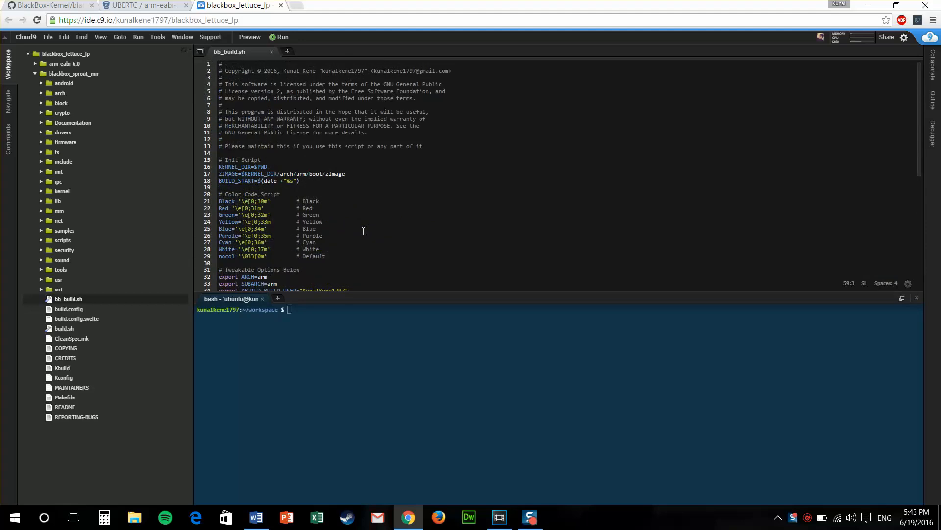
scroll("down", 3)
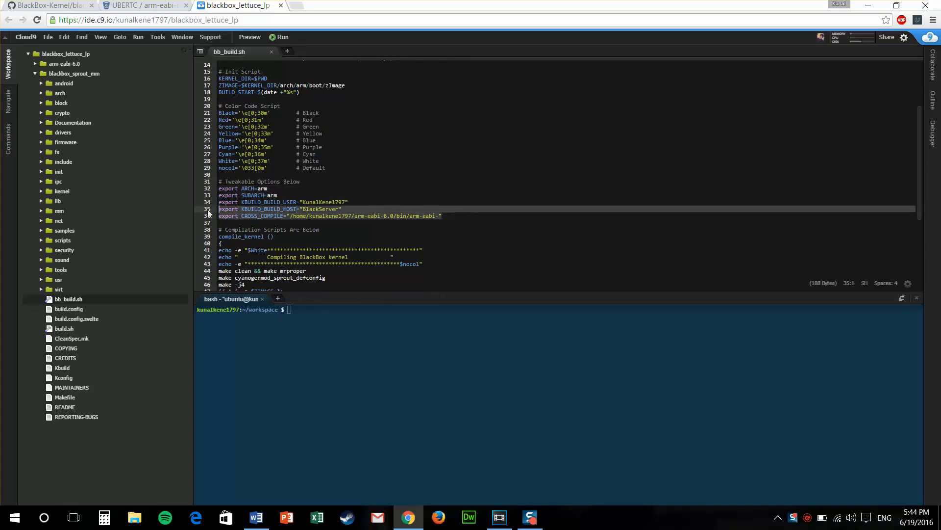
scroll("down", 3)
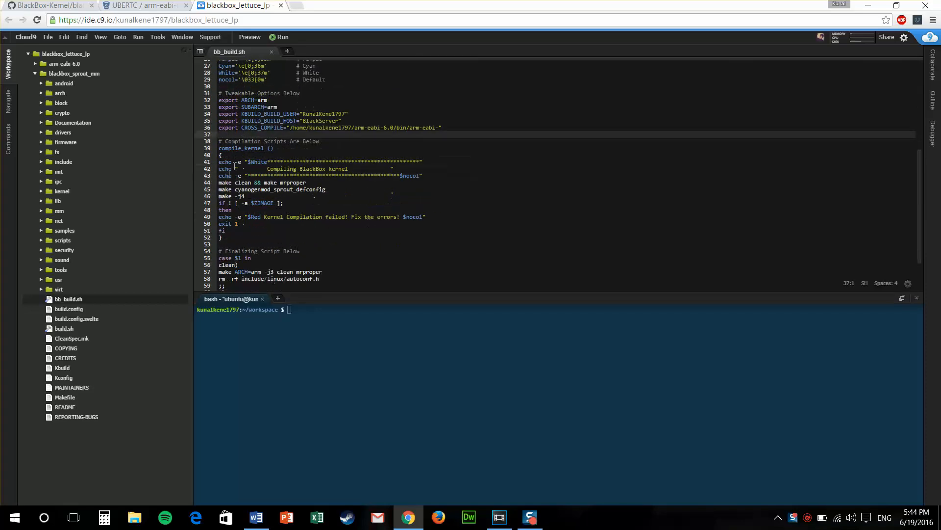
left_click(246, 196)
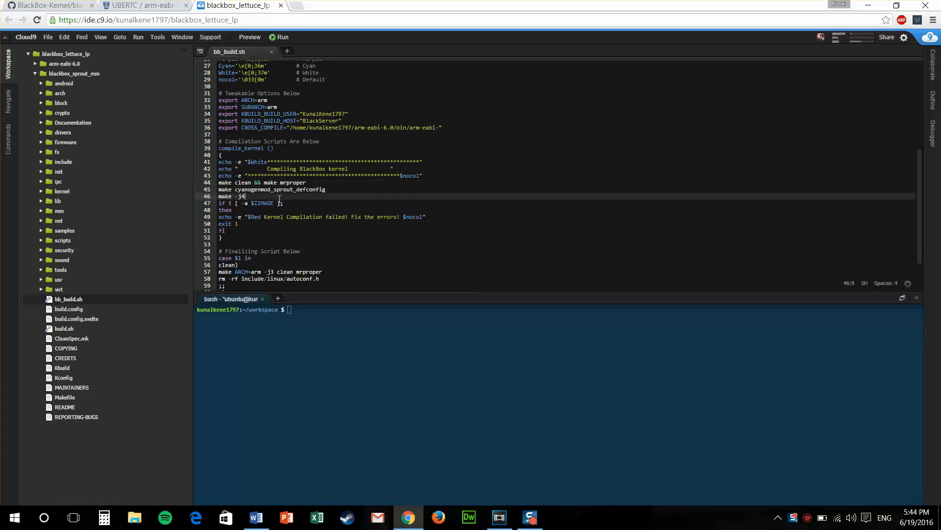
left_click(329, 6)
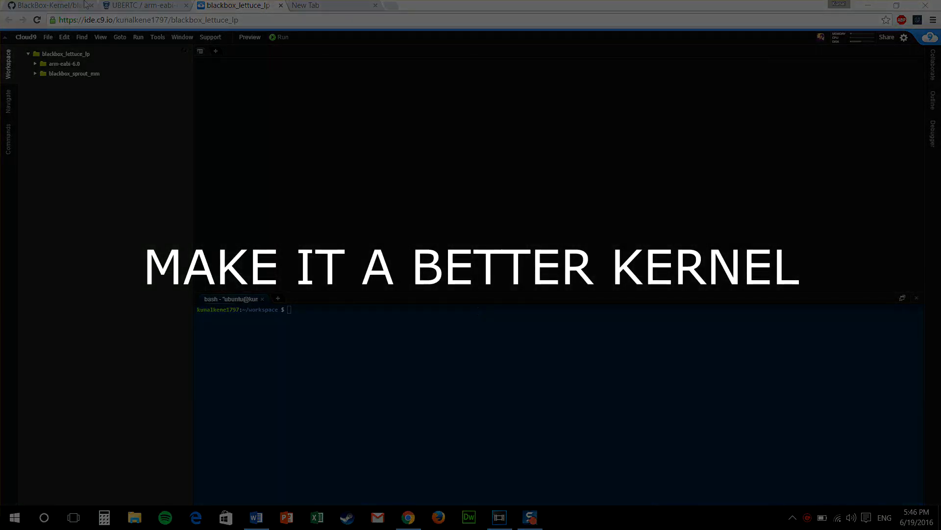
Browse the GitHub commit history to the 'XZ: Optimized XZ Compression' commit and its 8MiB changes.
left_click(45, 5)
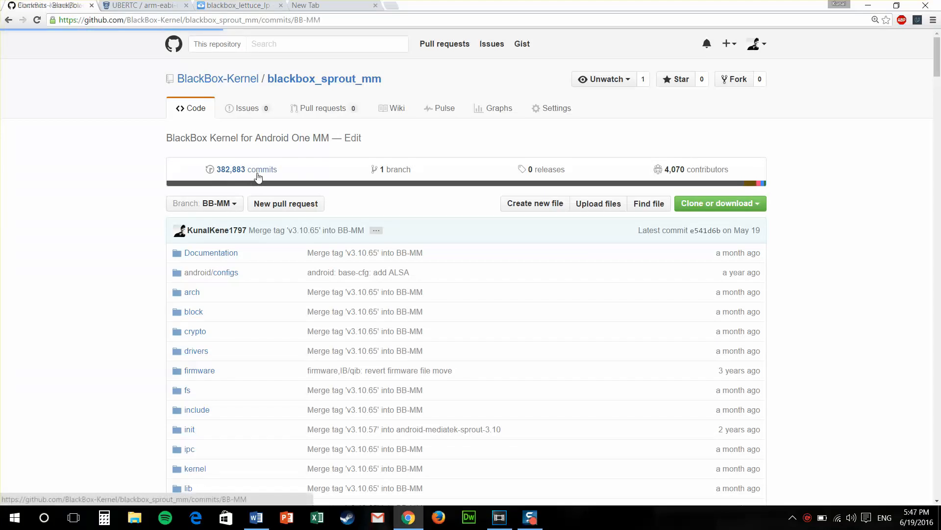
left_click(245, 168)
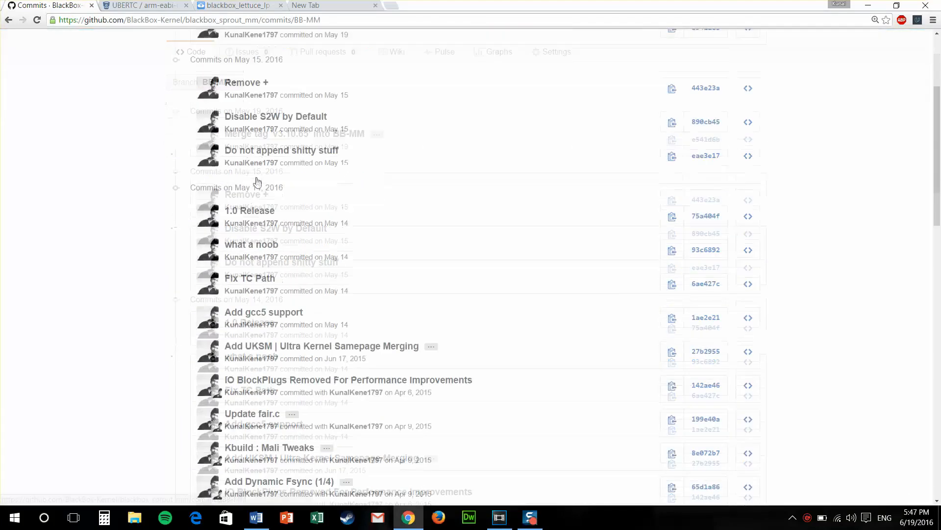
scroll("down", 3)
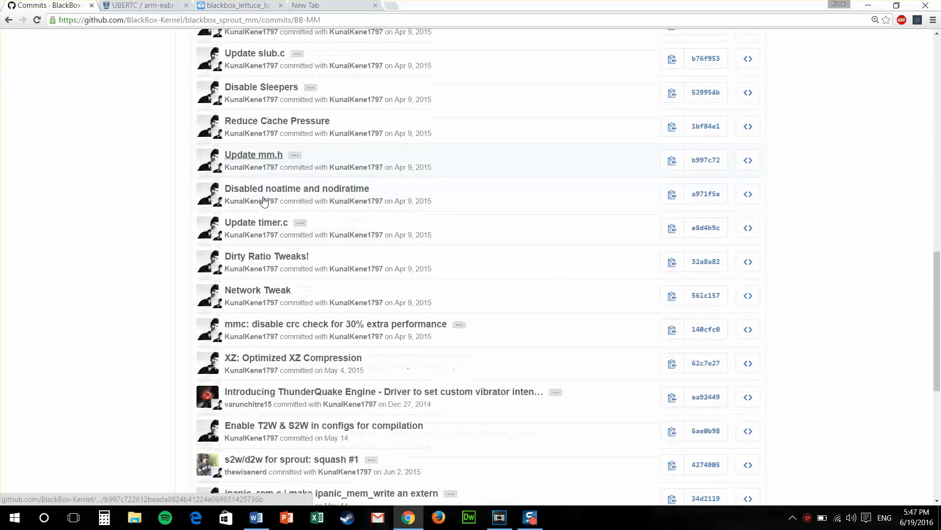
scroll("down", 3)
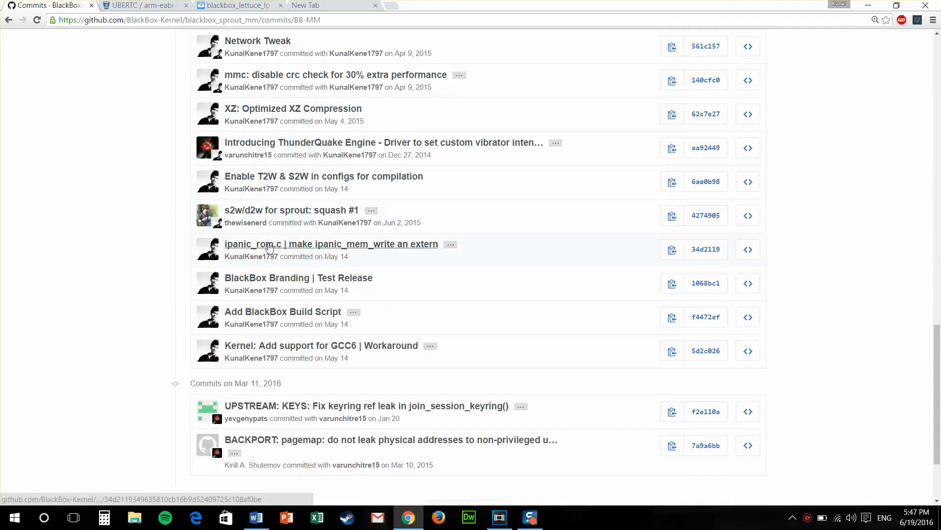
mouse_move(289, 386)
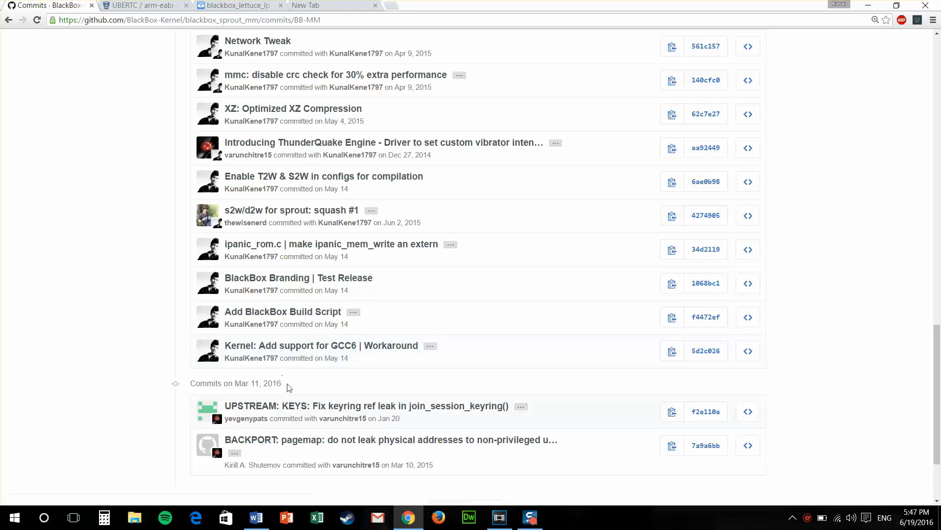
mouse_move(220, 201)
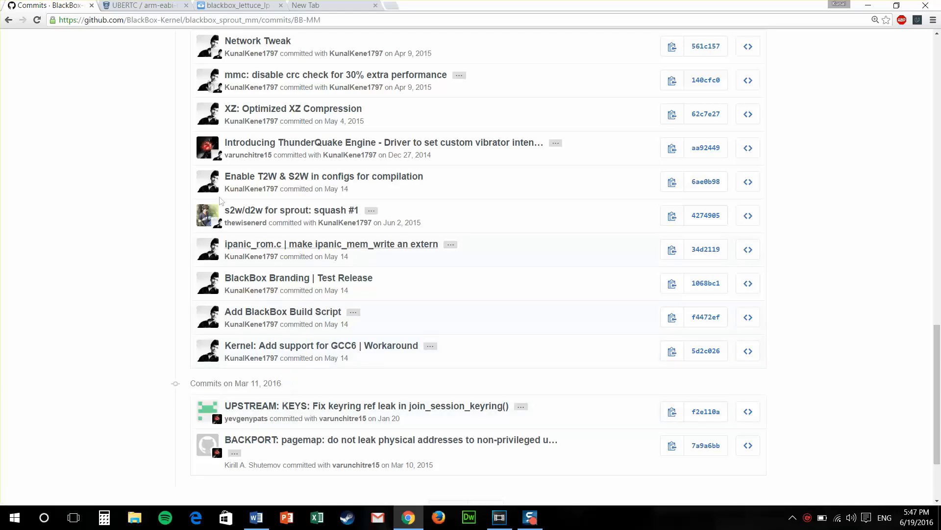
mouse_move(298, 277)
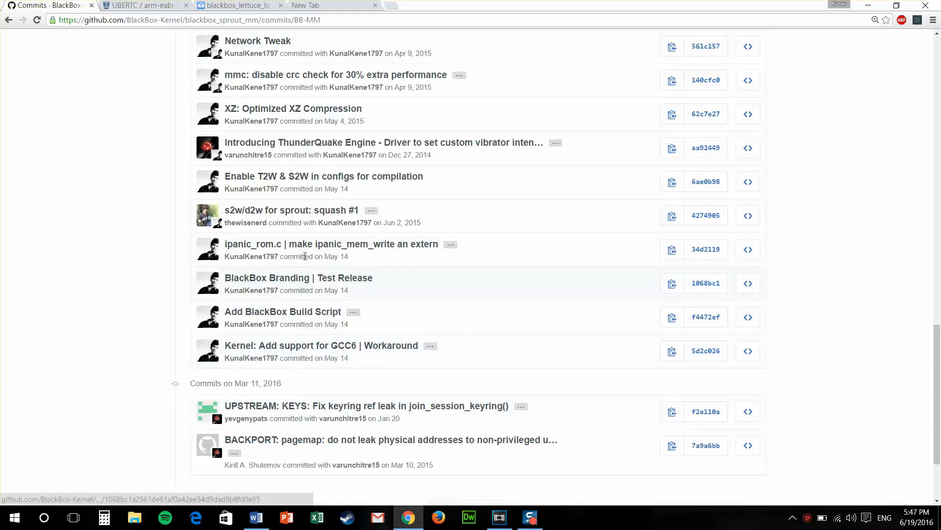
mouse_move(293, 108)
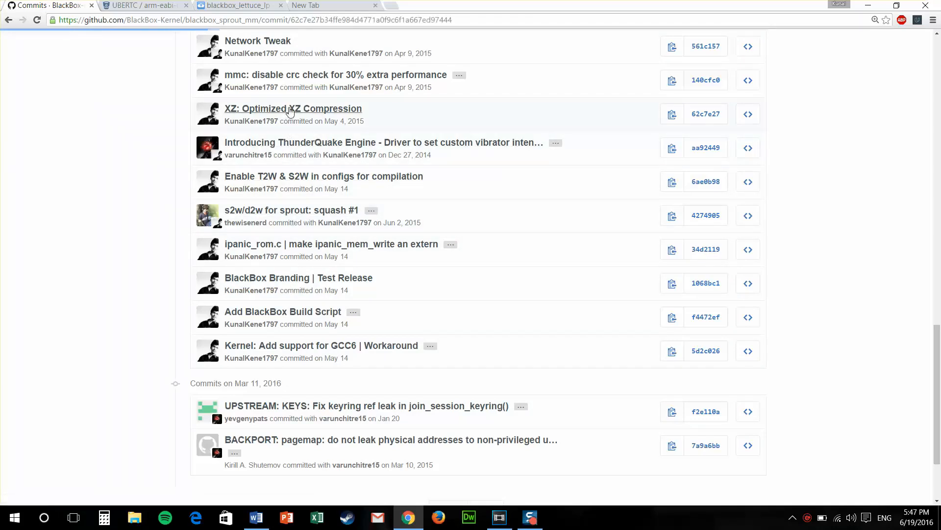
left_click(293, 109)
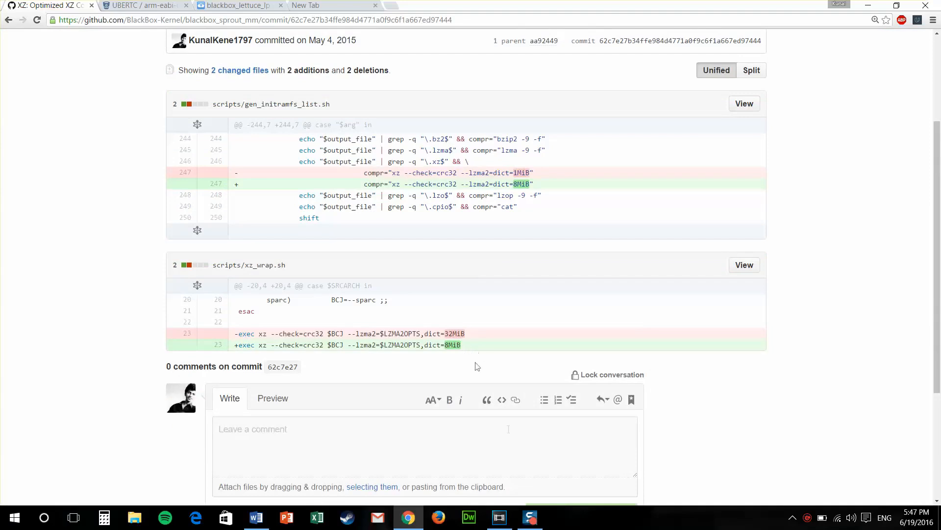
left_click(236, 5)
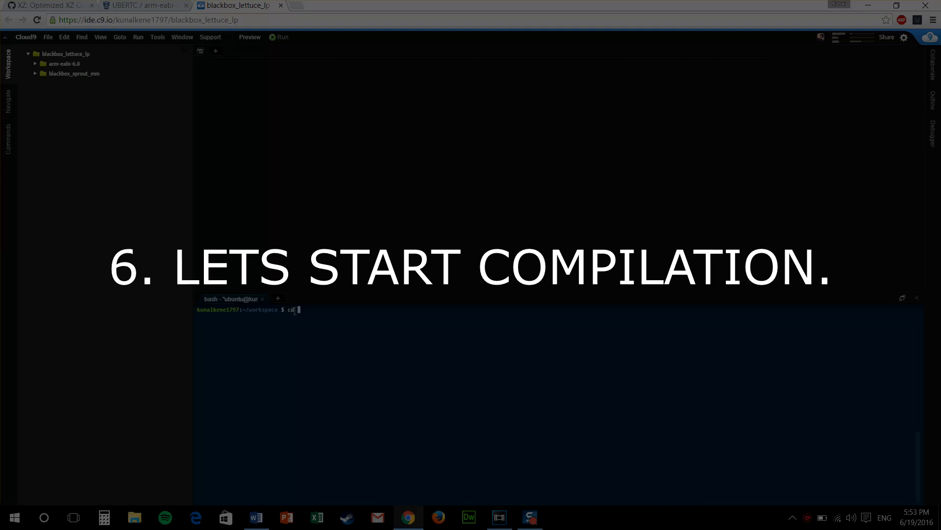
Change the bash terminal's directory to the arm-eabi-6.0 toolchain folder.
type("arm-eab")
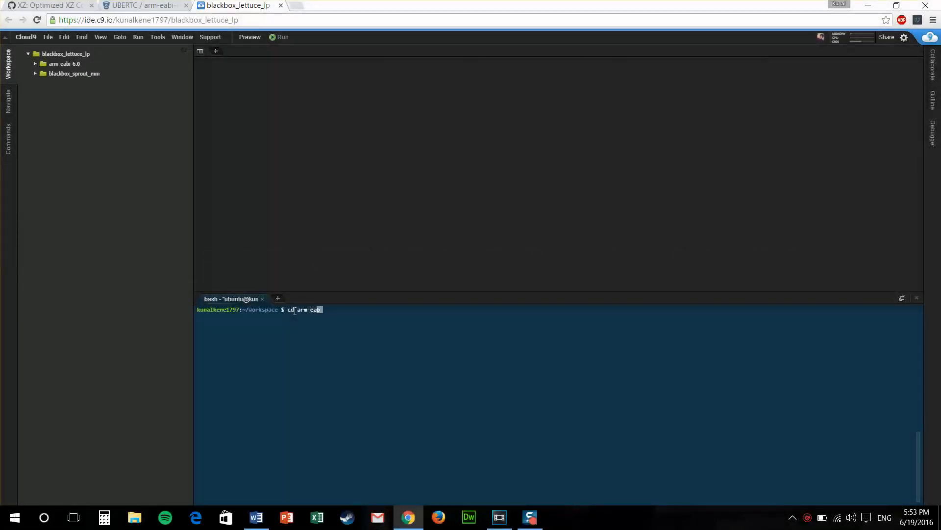
type("i-6.")
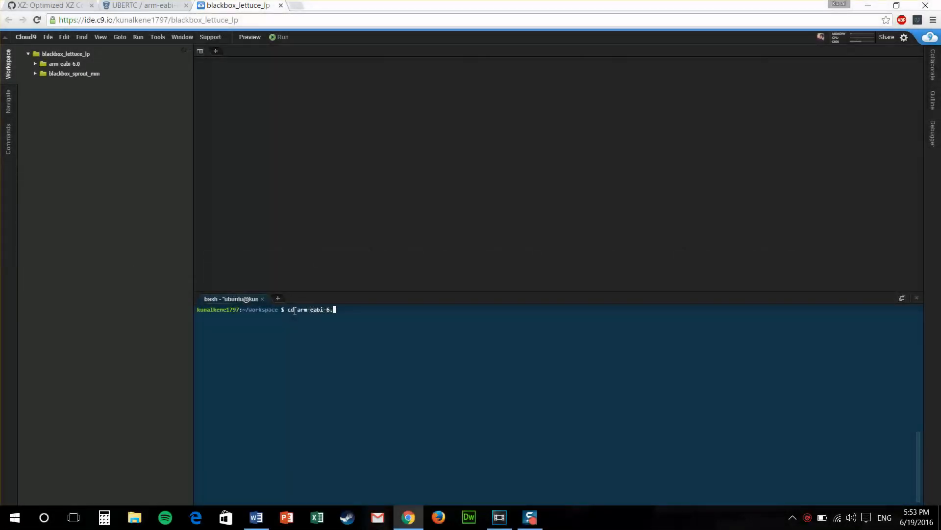
key("Return")
type("pwd")
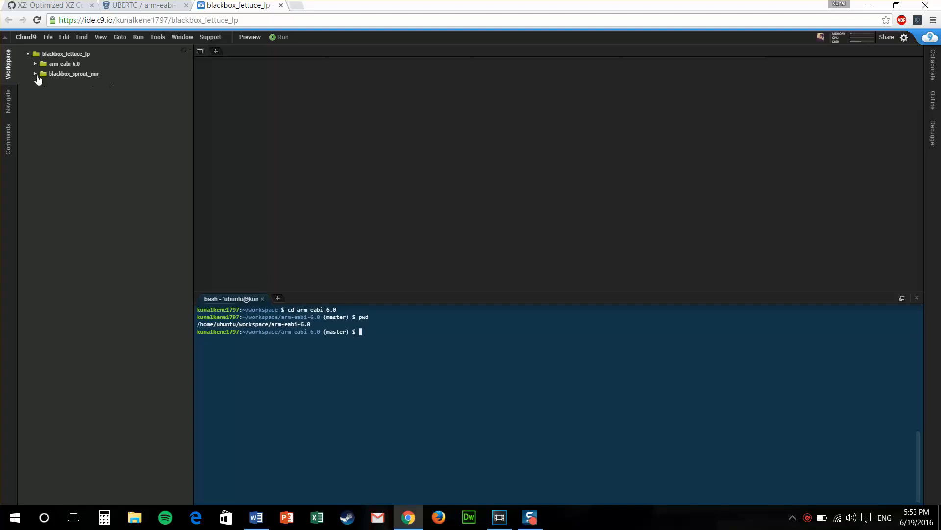
Open bb_build.sh, select the old CROSS_COMPILE path and copy the toolchain path from the terminal.
left_click(35, 73)
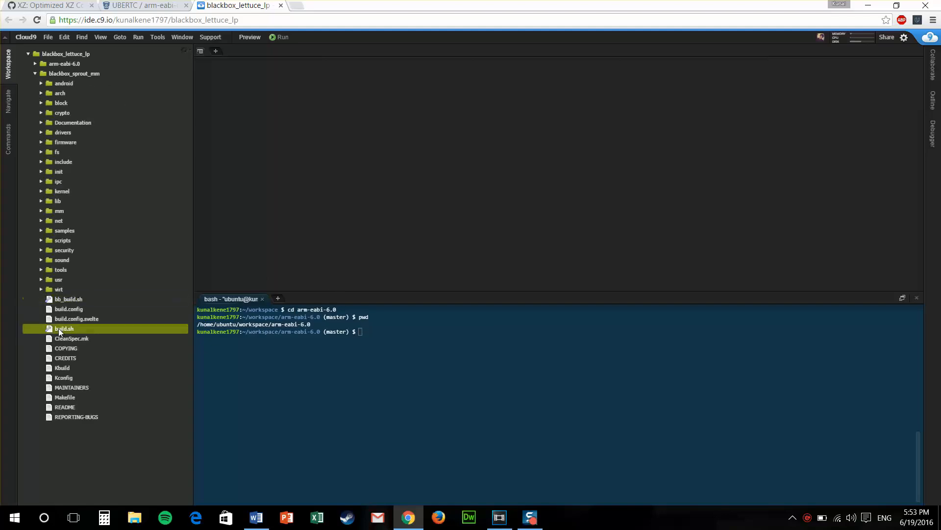
double_click(69, 298)
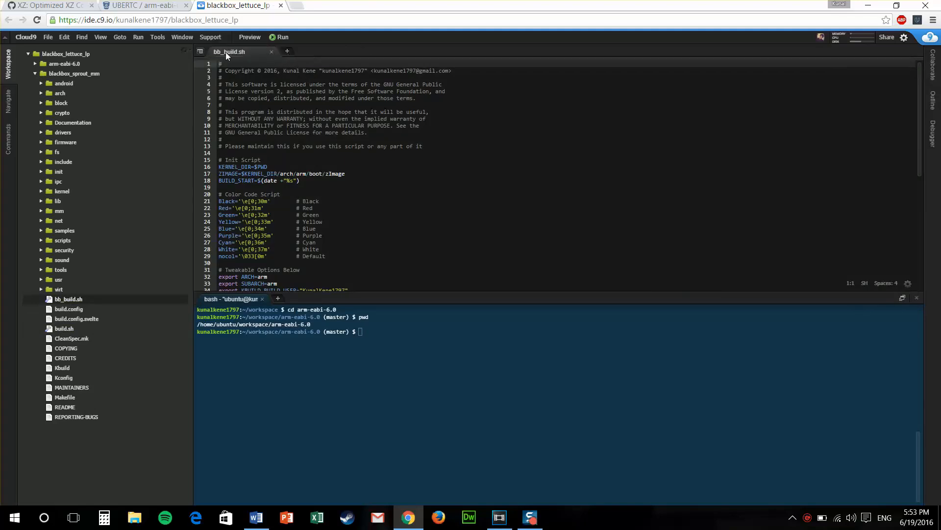
scroll("down", 3)
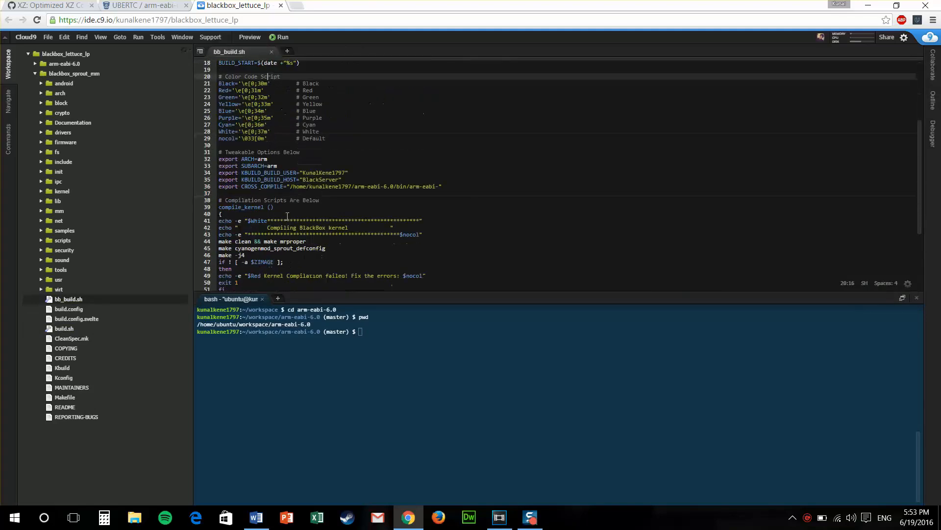
left_click(240, 186)
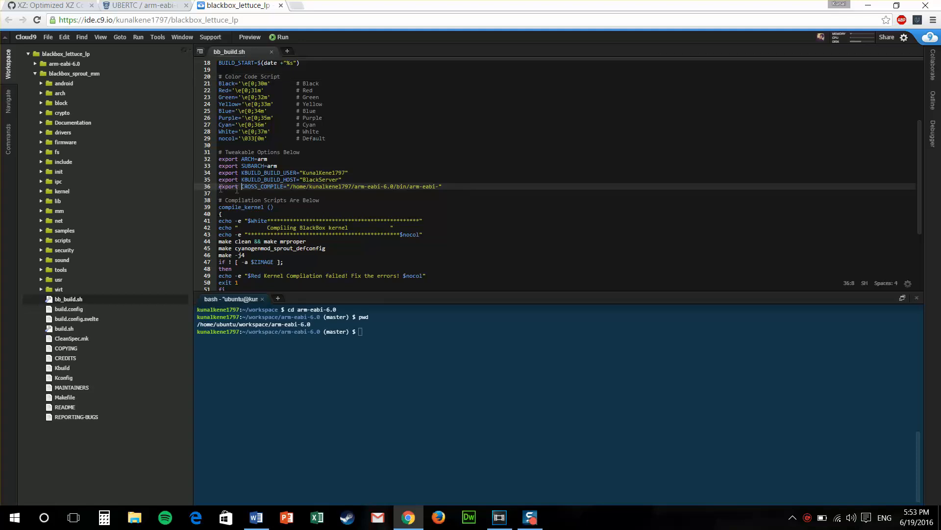
left_click(395, 180)
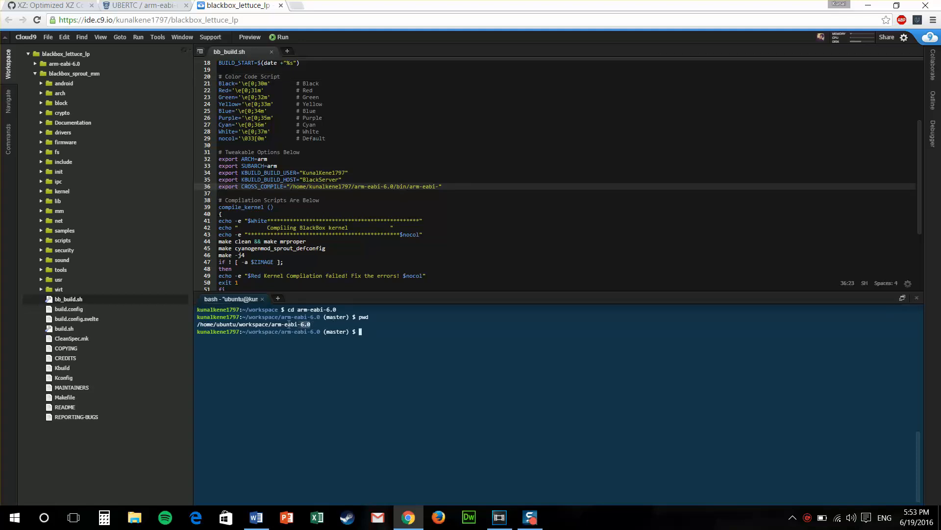
right_click(288, 324)
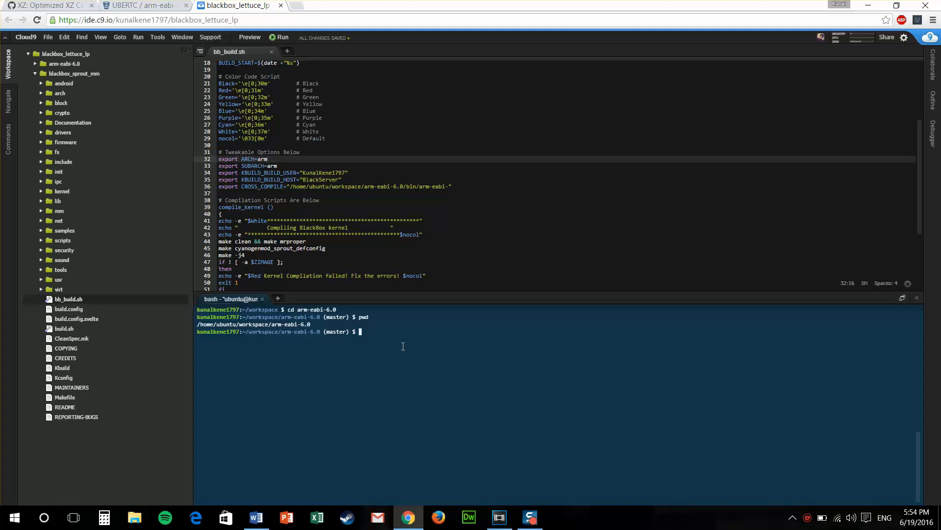
Return to the workspace root, then change into the blackbox_sprout_mm source folder.
type("cd")
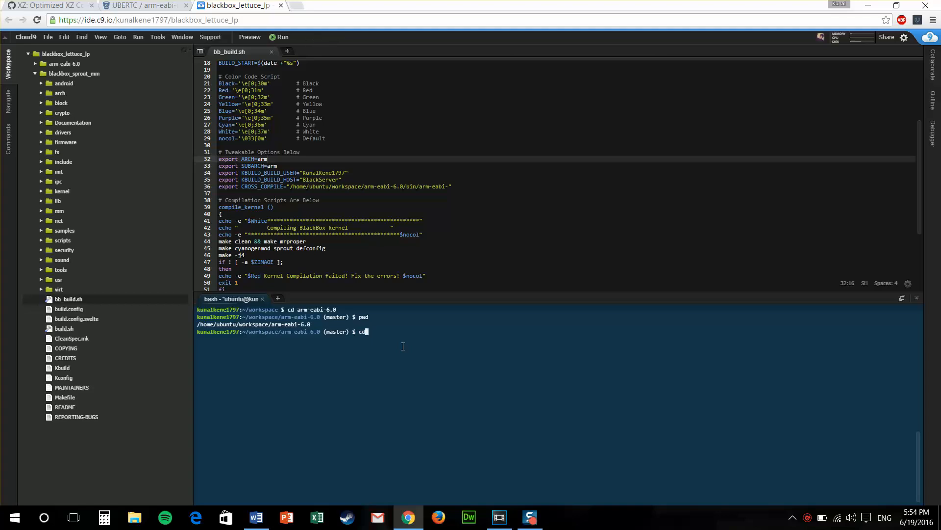
key("Return")
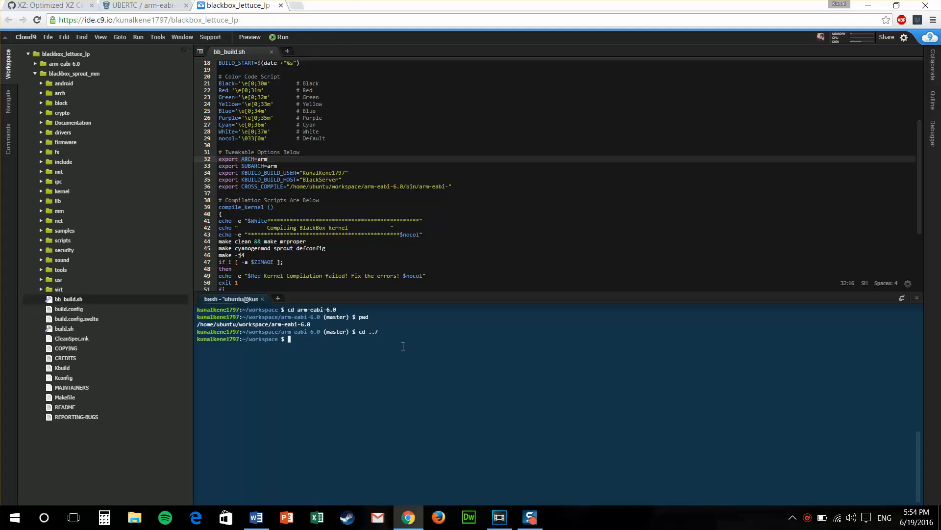
type("cd bla")
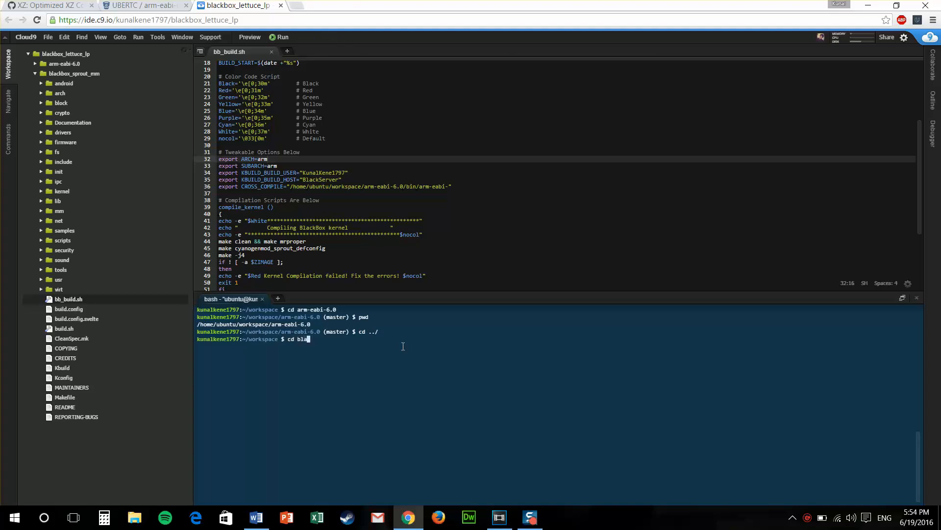
type("ckbox_")
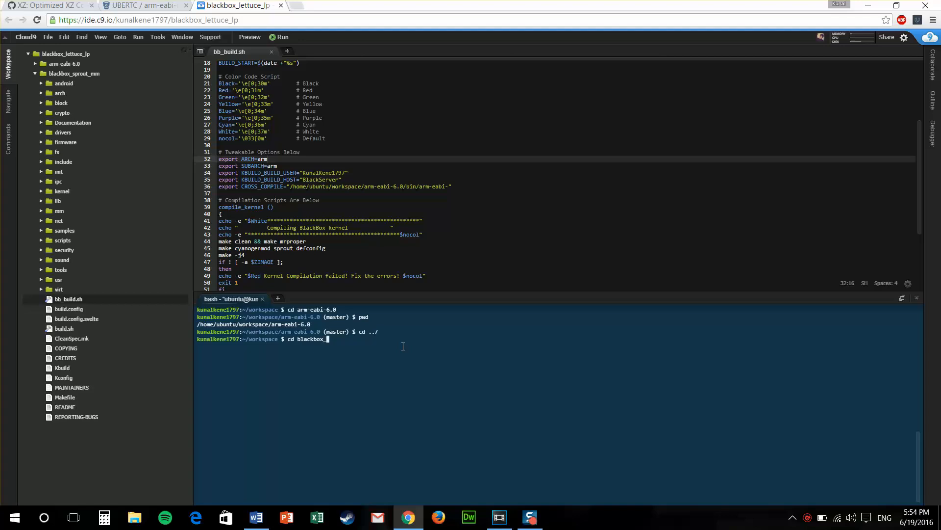
type("sprout_")
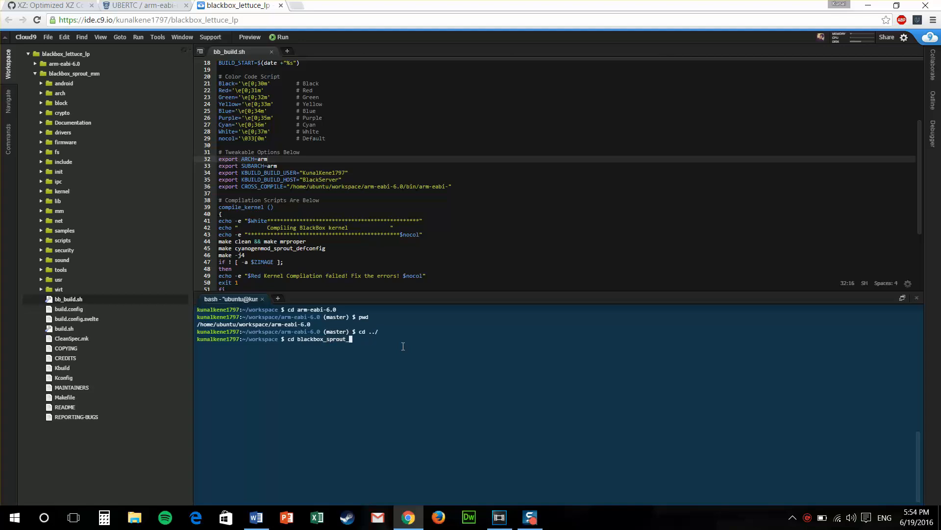
key("Return")
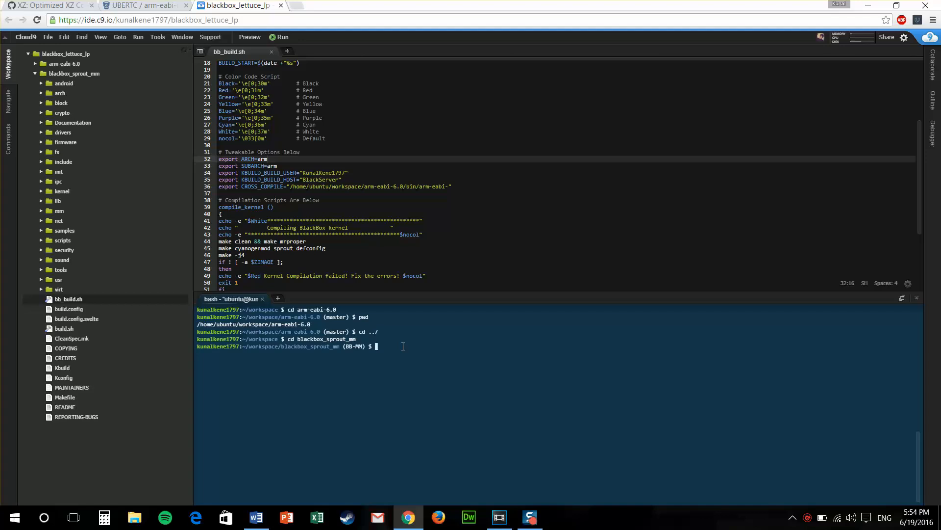
Run ./bb_build.sh to start compiling the kernel.
type("./bb_")
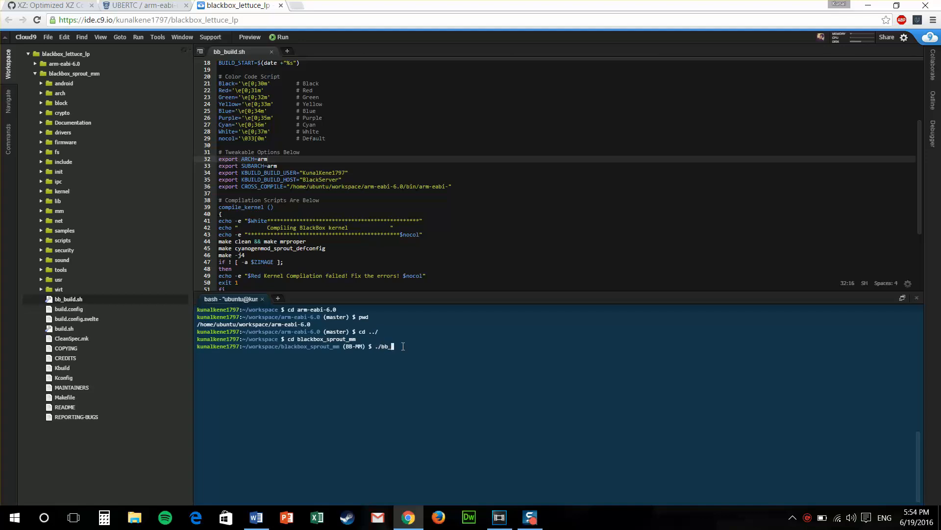
type("uild.")
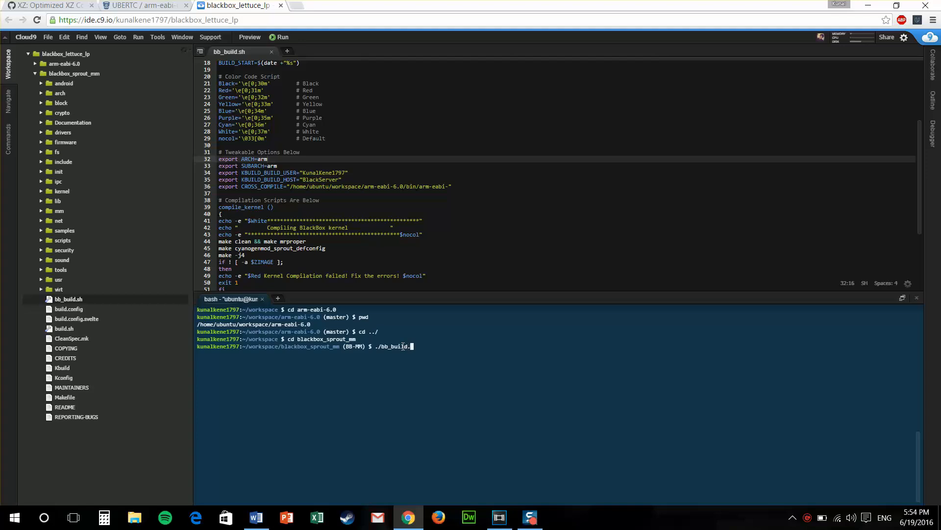
type("sh")
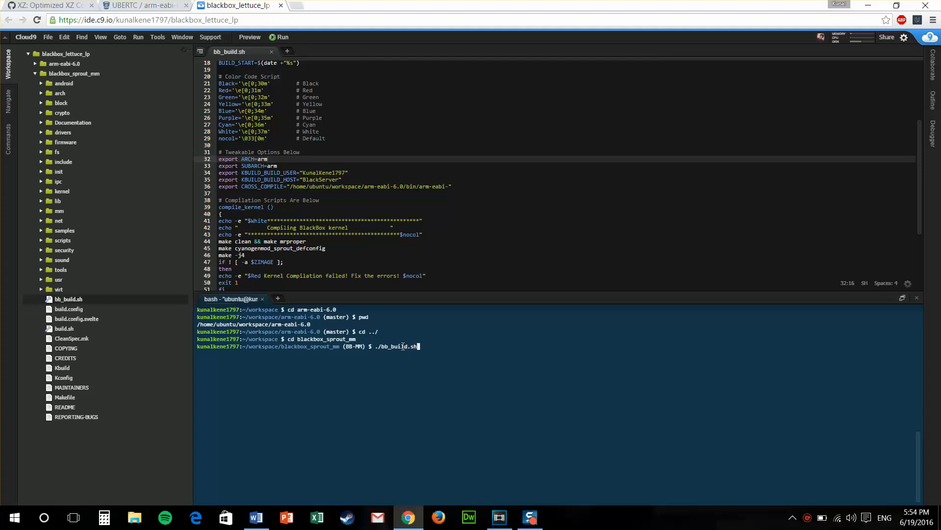
key("Return")
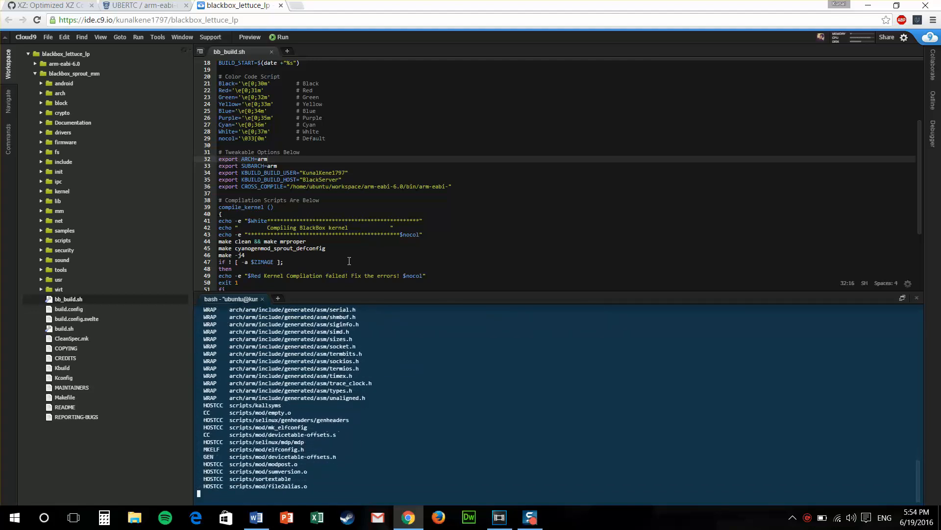
scroll("down", 3)
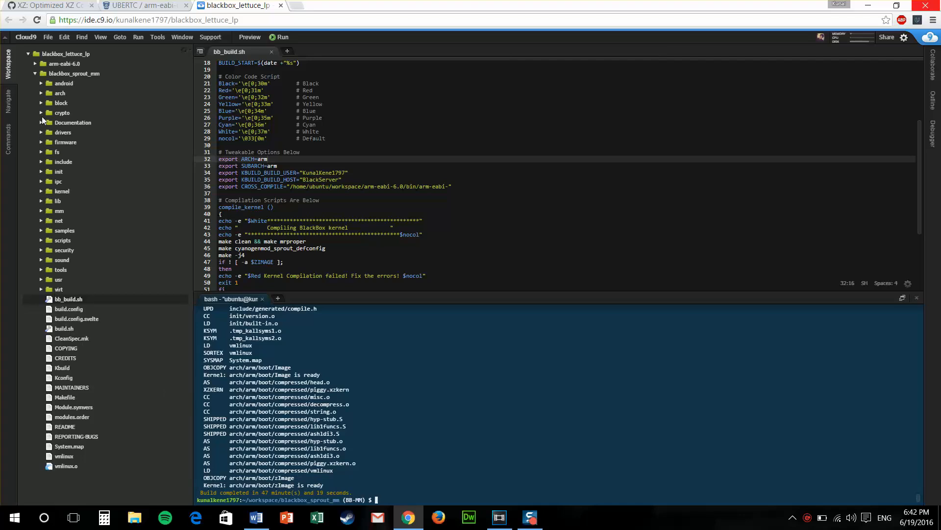
Expand arch > arm > boot and bring up the context menu for the built zImage.
left_click(59, 93)
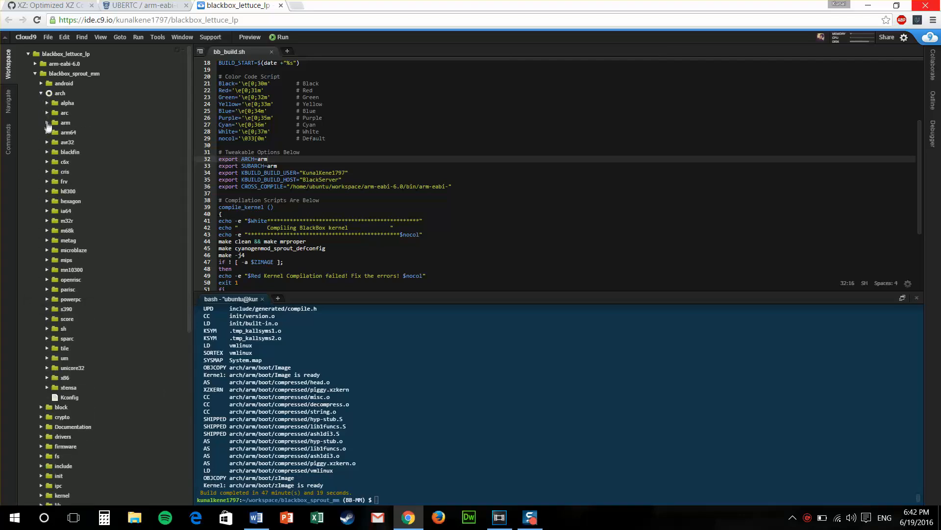
left_click(65, 122)
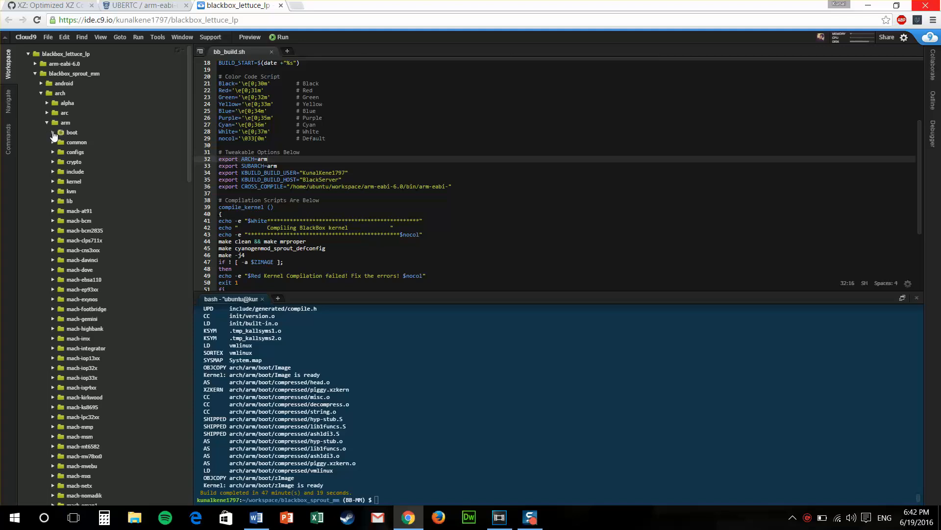
left_click(72, 132)
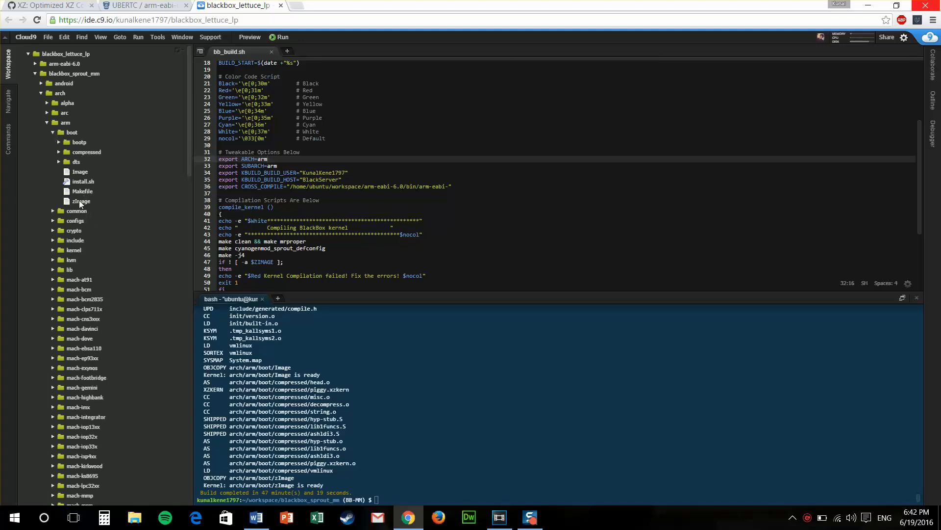
left_click(81, 202)
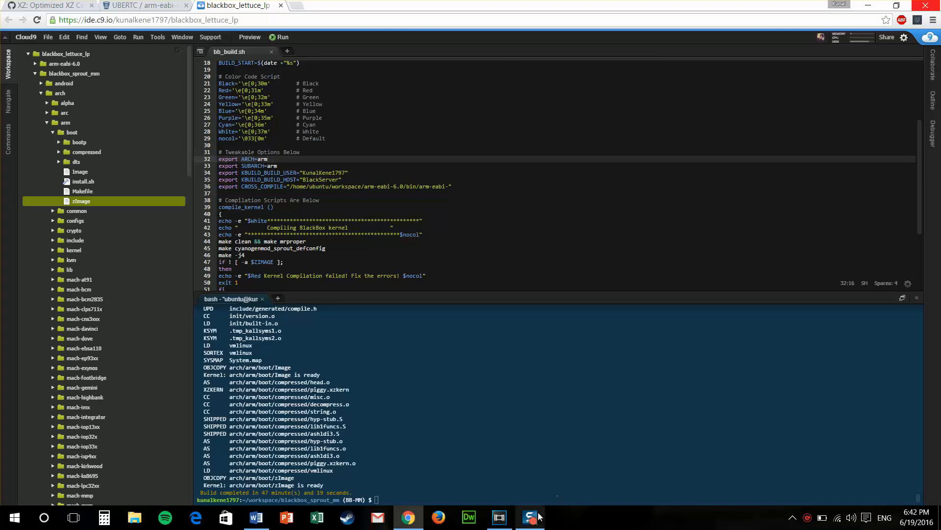
right_click(81, 201)
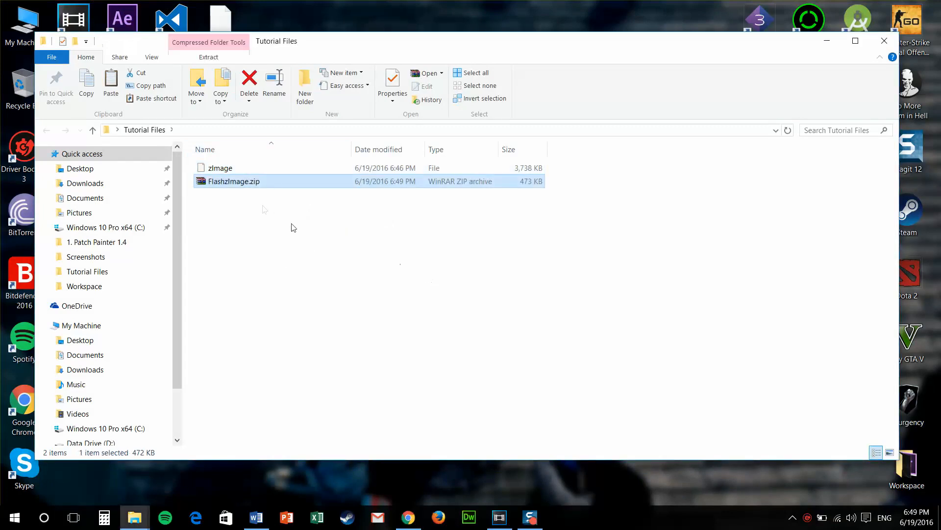
mouse_move(252, 189)
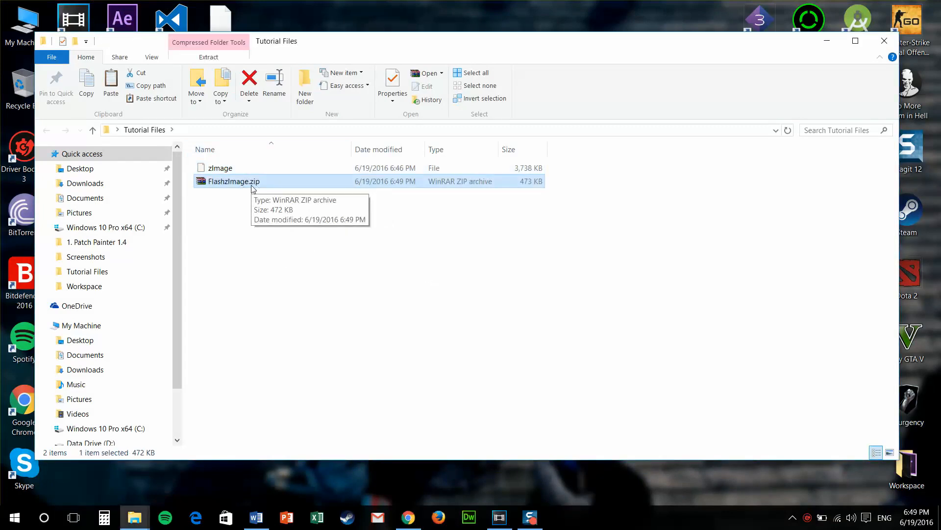
Add zImage into the tools folder of FlashzImage.zip in WinRAR.
double_click(231, 180)
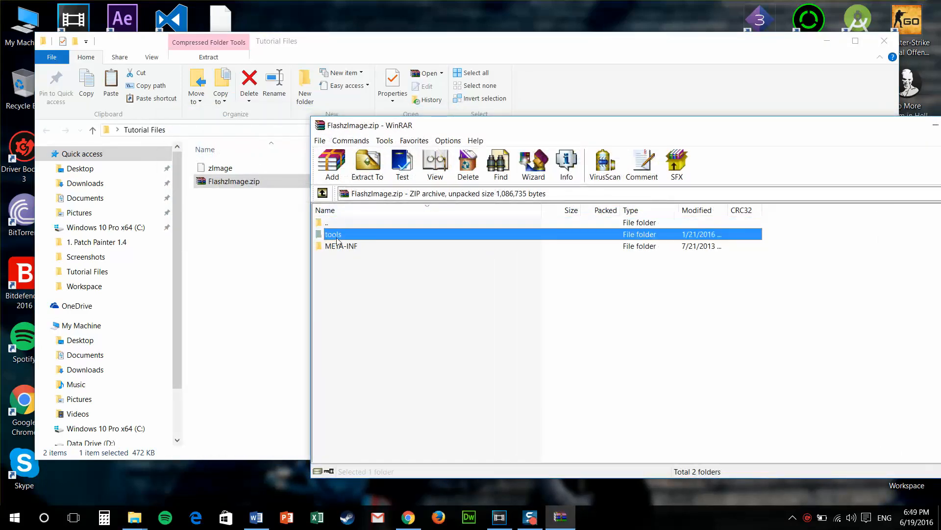
double_click(333, 235)
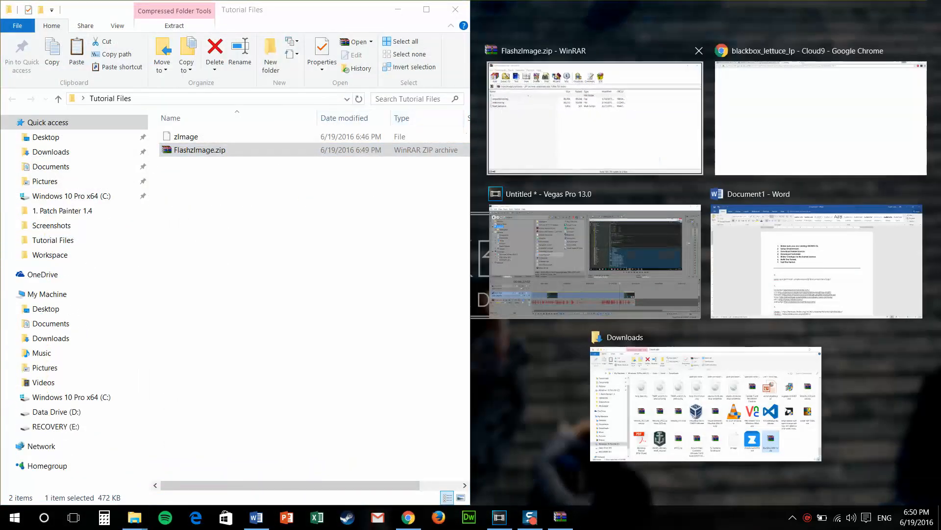
left_click(594, 117)
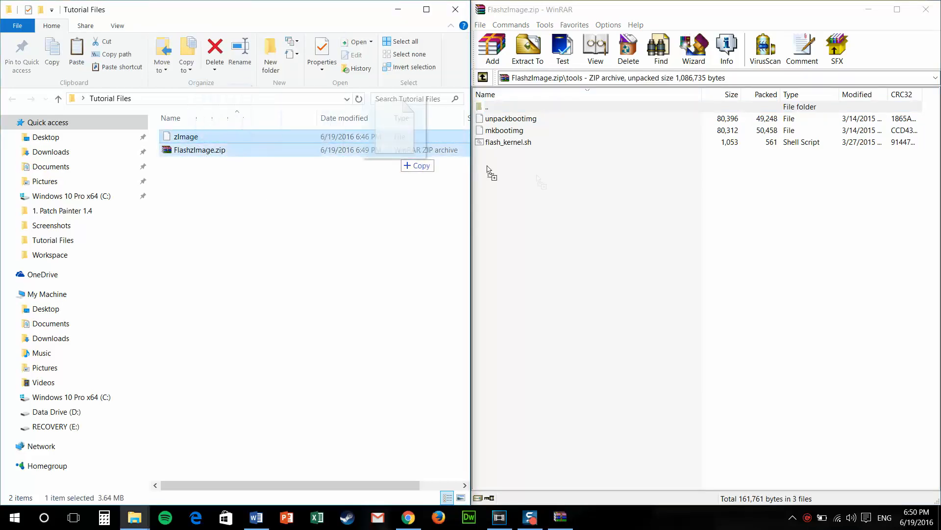
left_click(492, 48)
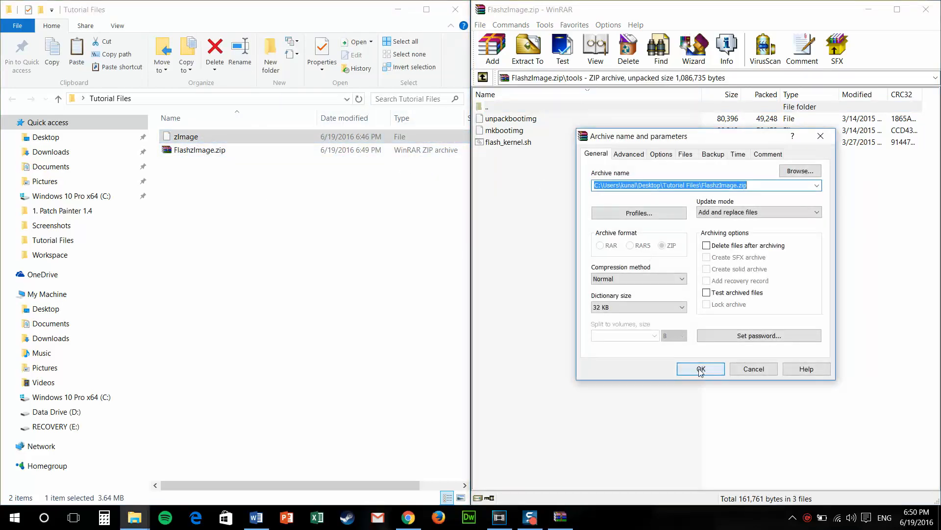
left_click(700, 369)
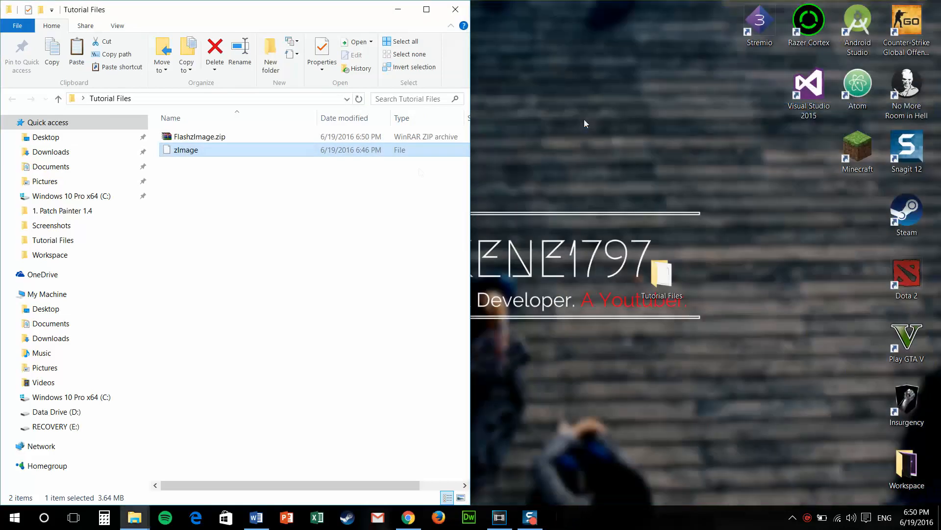
Rename FlashzImage.zip to Tutorial-Kernel-1.0.zip and reopen it to view its folders.
right_click(198, 137)
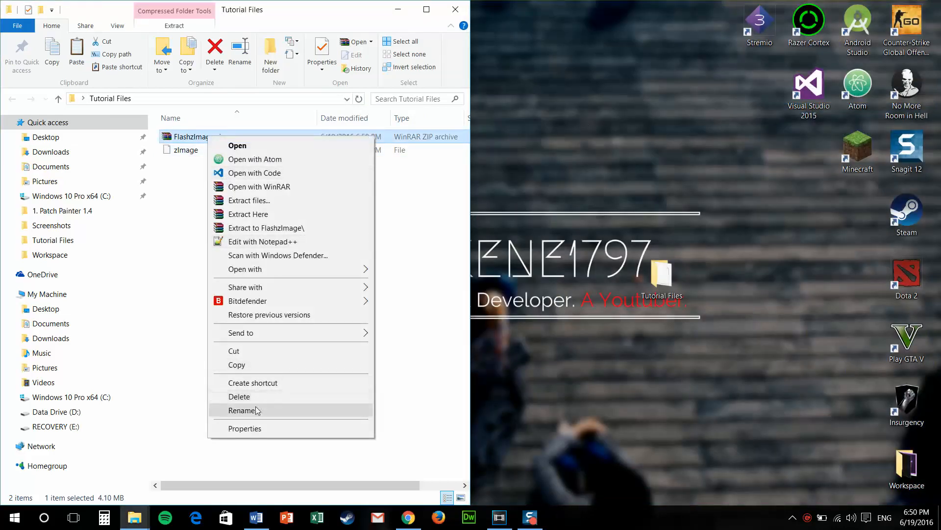
left_click(244, 410)
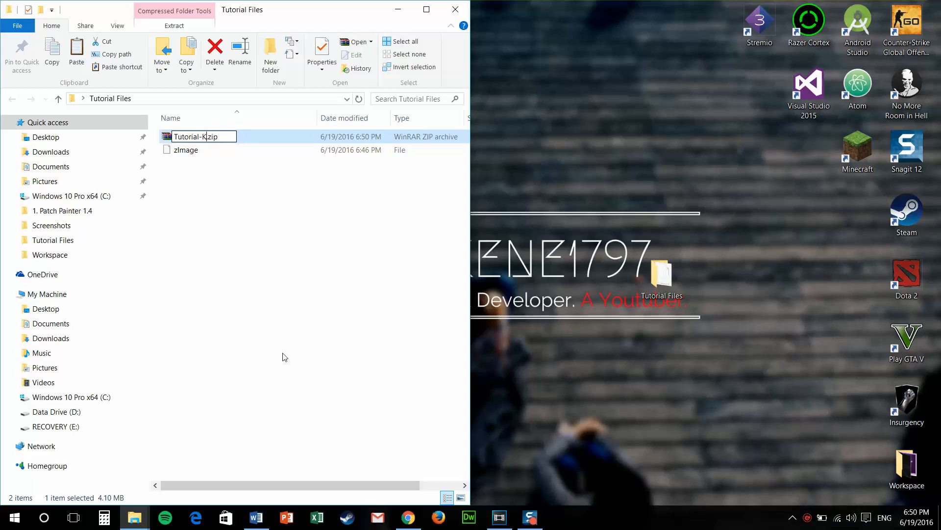
type("ernel-1.0")
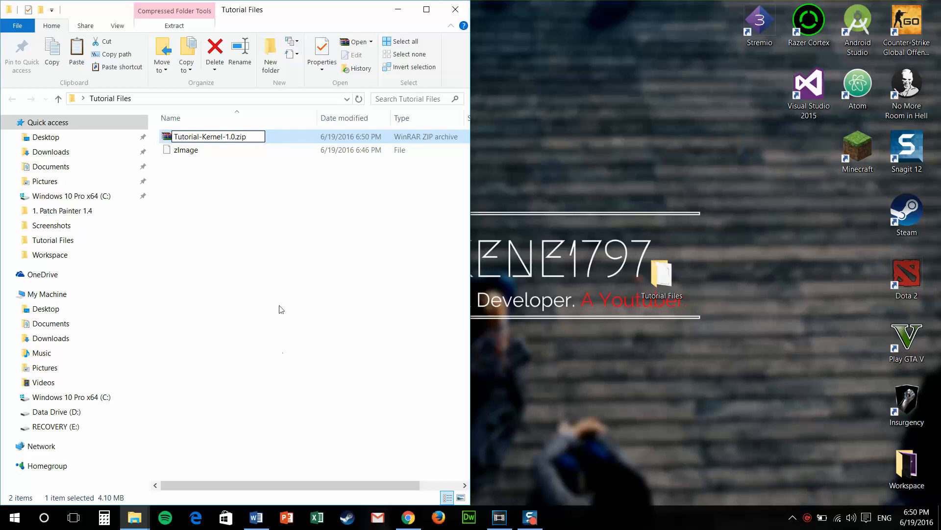
left_click(424, 183)
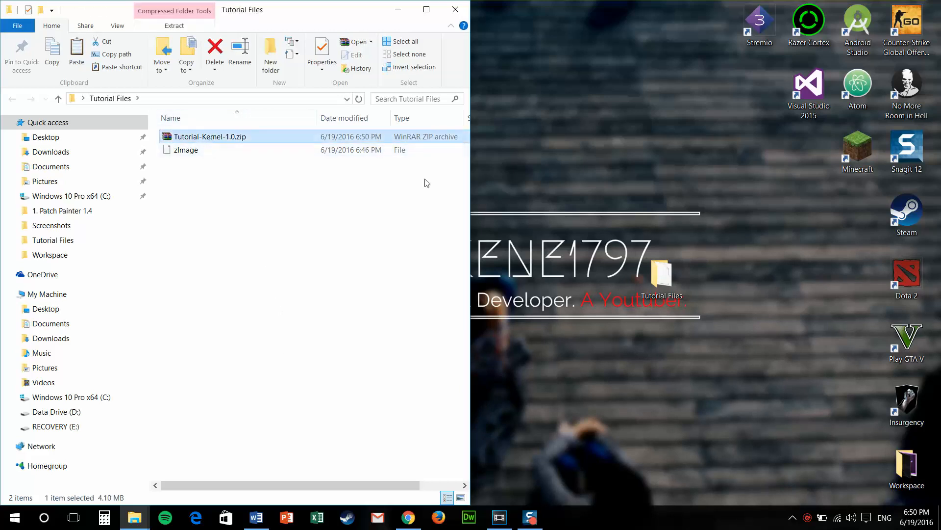
double_click(209, 136)
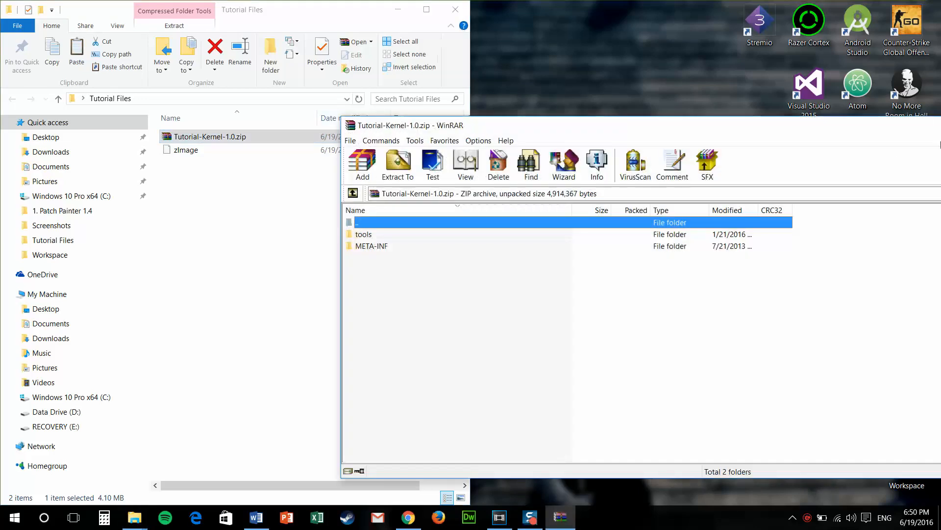